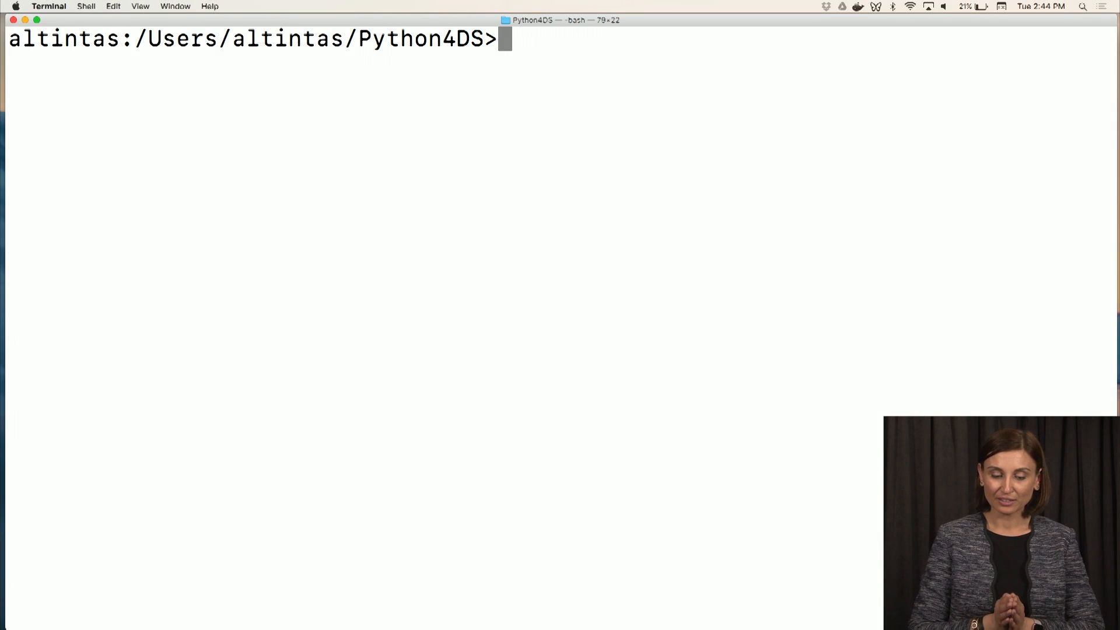
Print the working directory Python4DS with pwd, then list its files with ls
{"action": "type", "text": "pwd"}
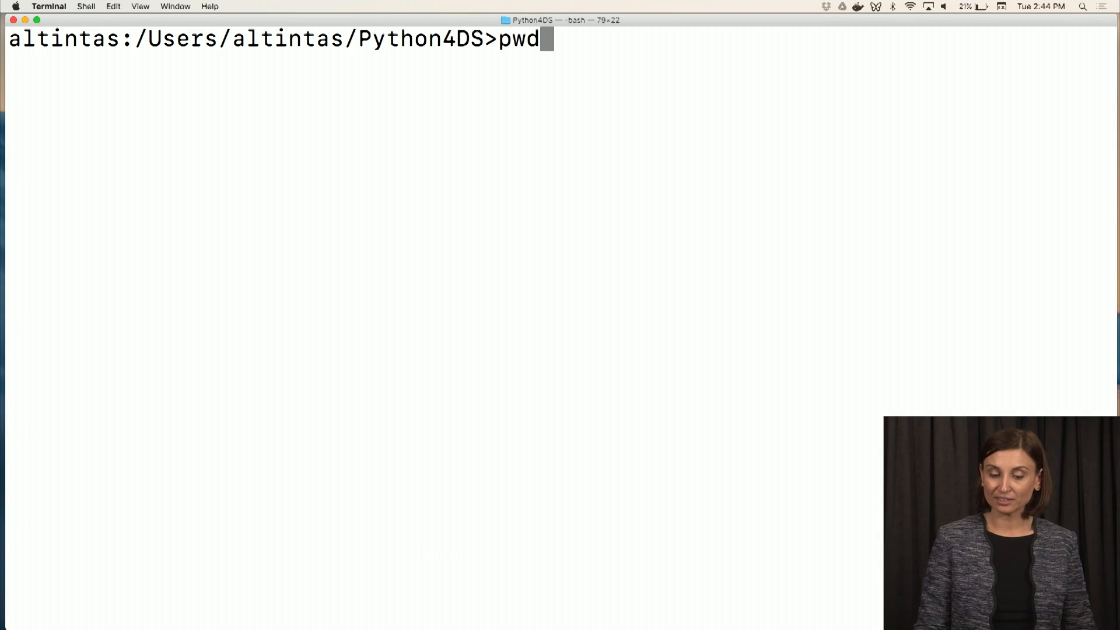
{"action": "key", "text": "Return"}
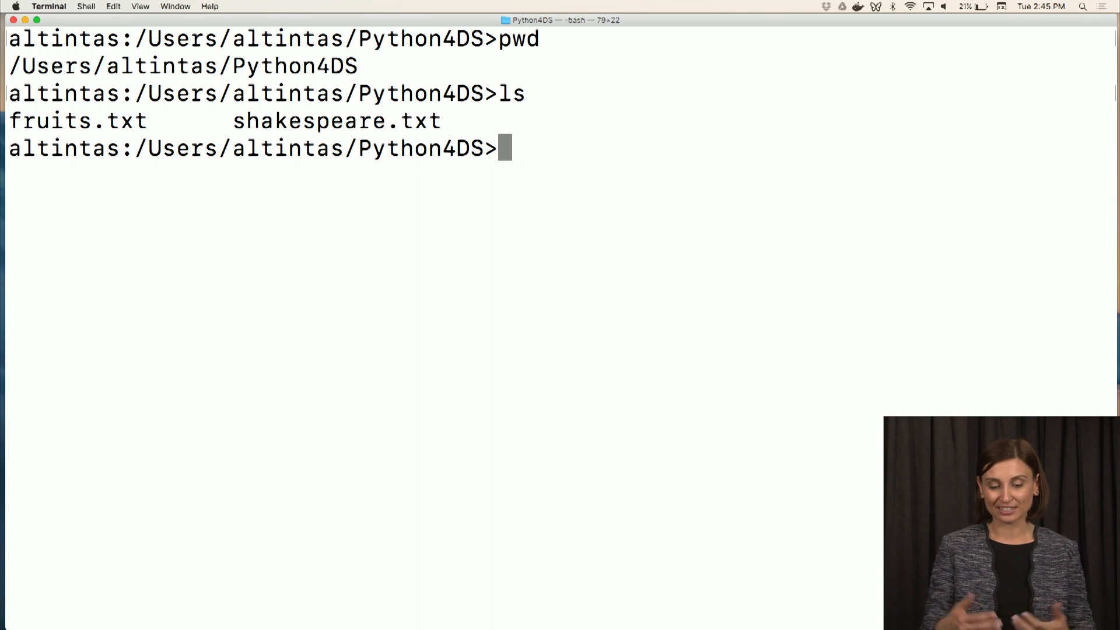
{"action": "type", "text": "ls-"}
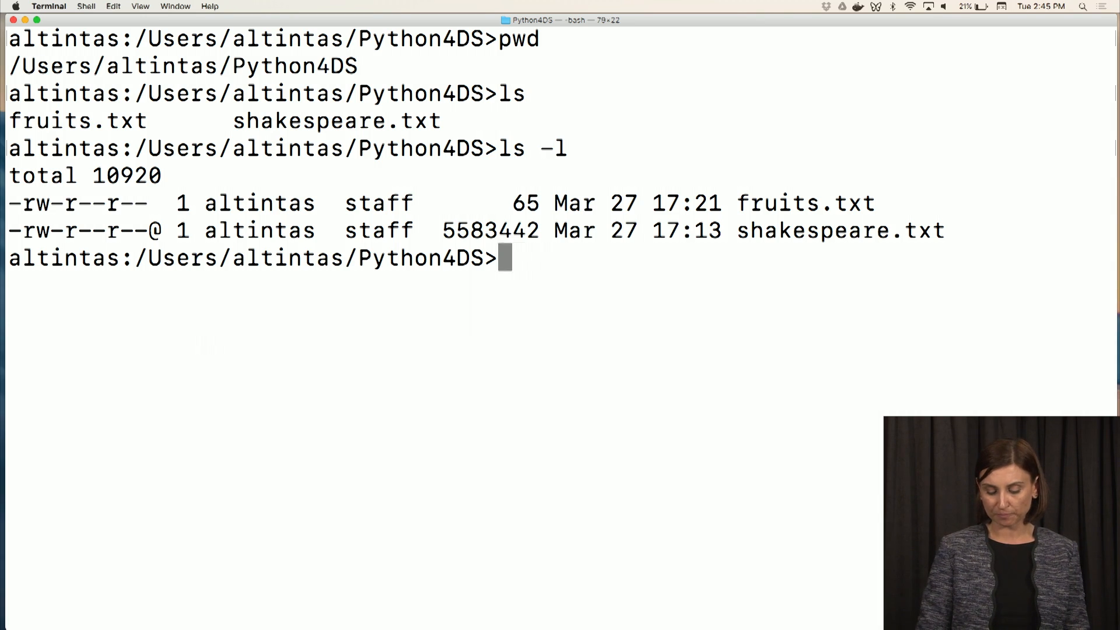
Create the My1stDir directory with mkdir and list Python4DS to confirm it
{"action": "type", "text": "mkdir"}
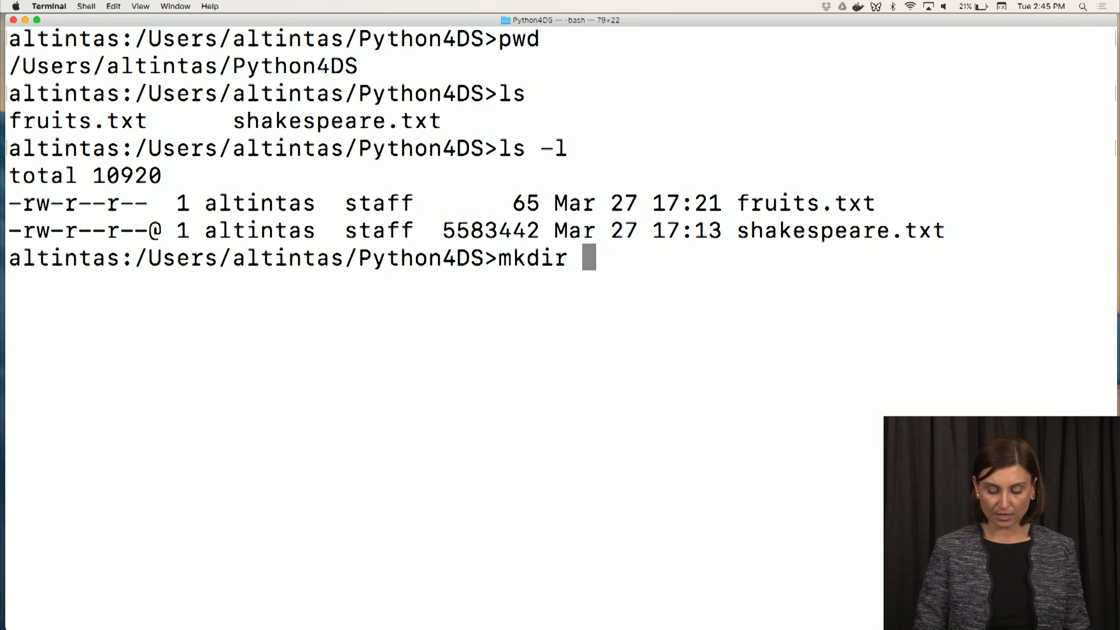
{"action": "type", "text": "My1"}
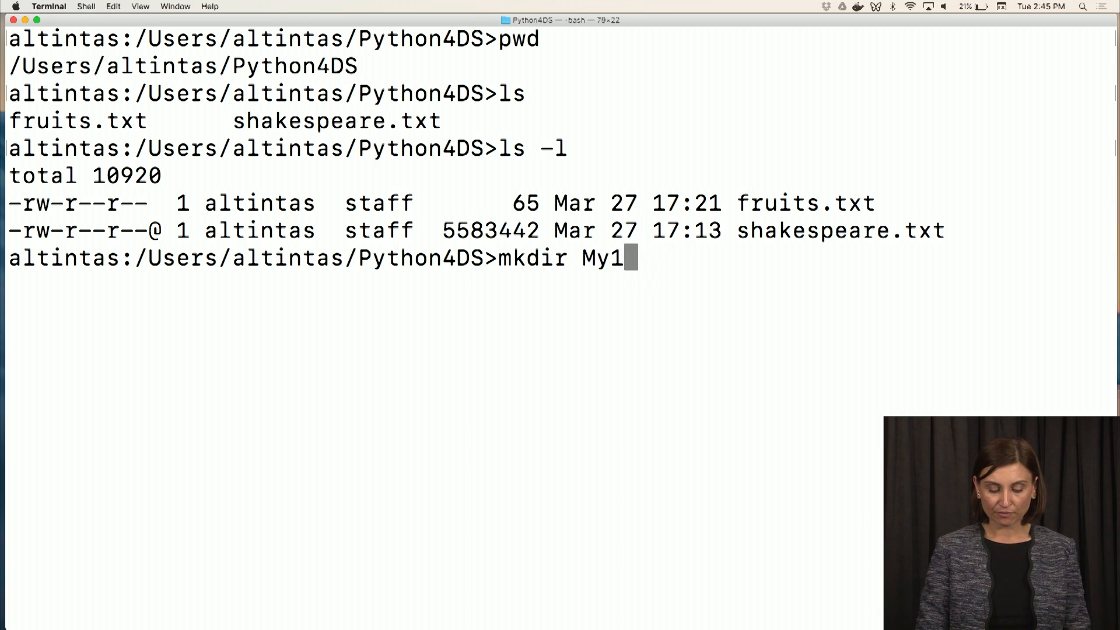
{"action": "type", "text": "stDir"}
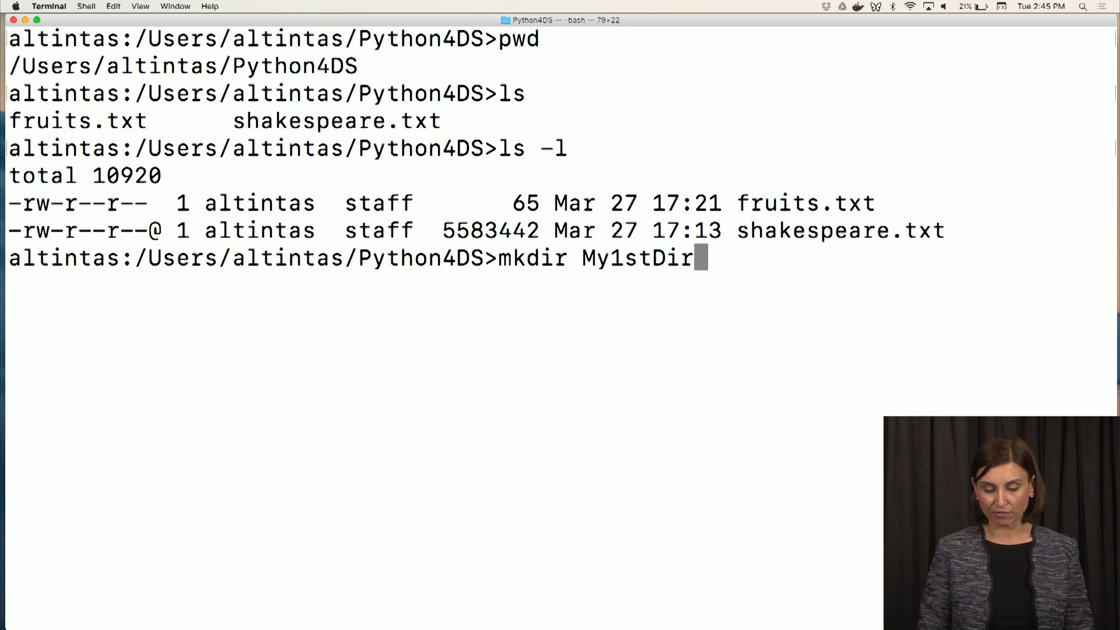
{"action": "key", "text": "Return"}
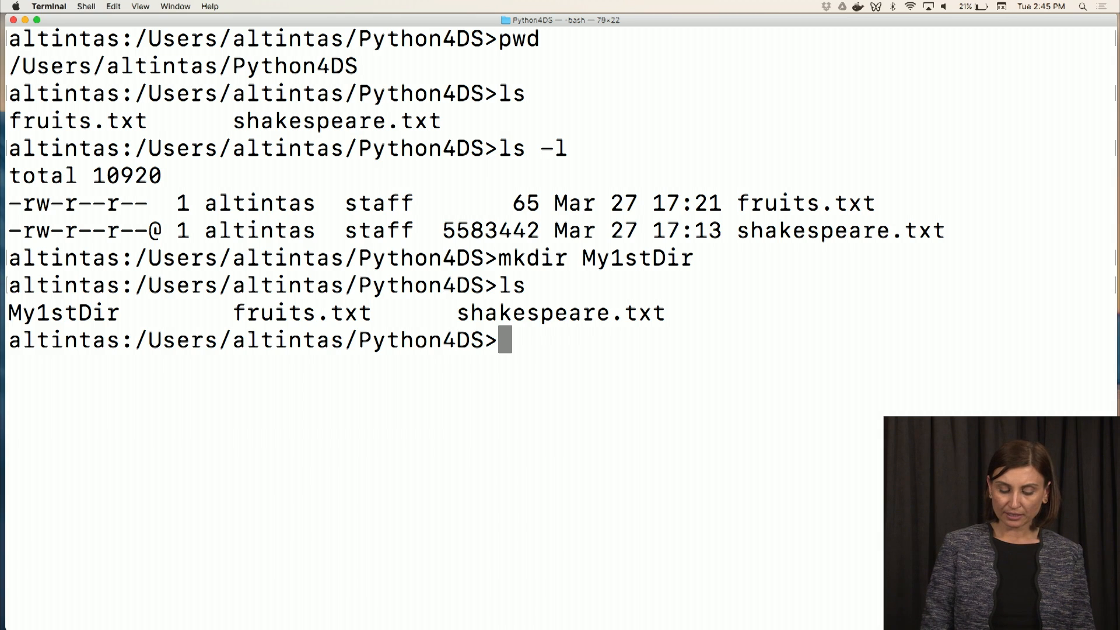
{"action": "type", "text": "ls -l"}
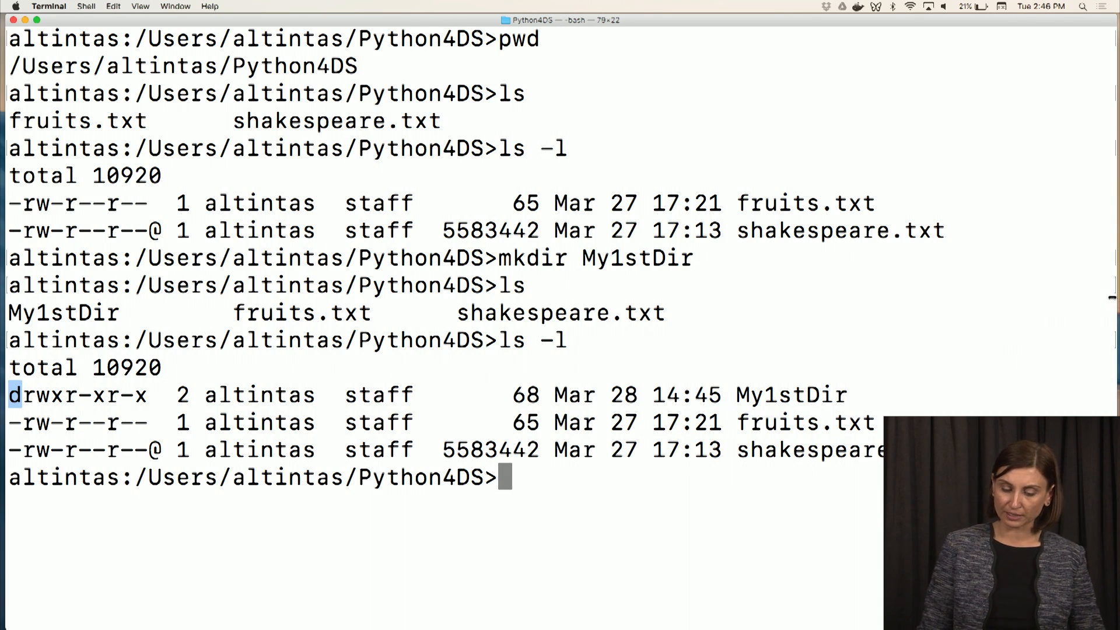
{"action": "mouse_move", "coordinate": [653, 401]}
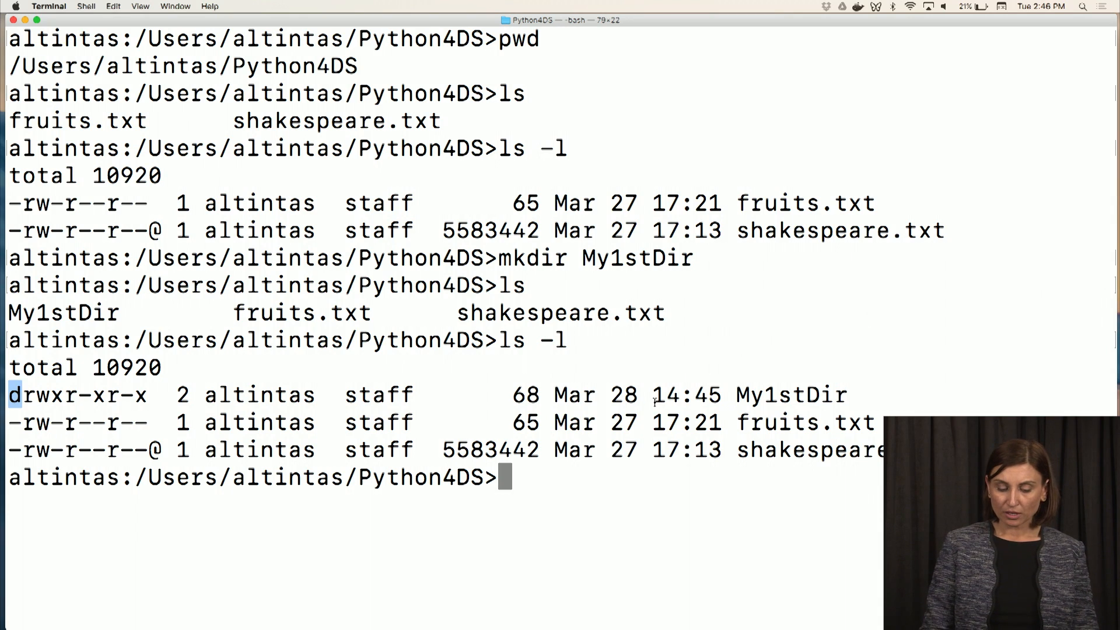
Run ls -la to show ., .., My1stDir, fruits.txt and shakespeare.txt in detail
{"action": "type", "text": "ls"}
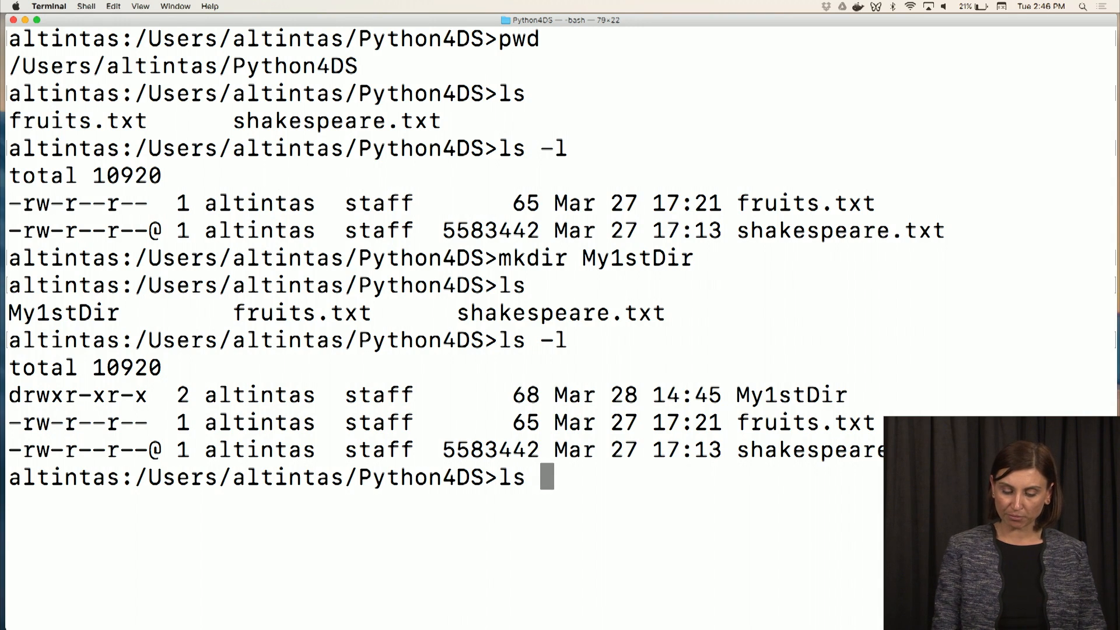
{"action": "type", "text": "-"}
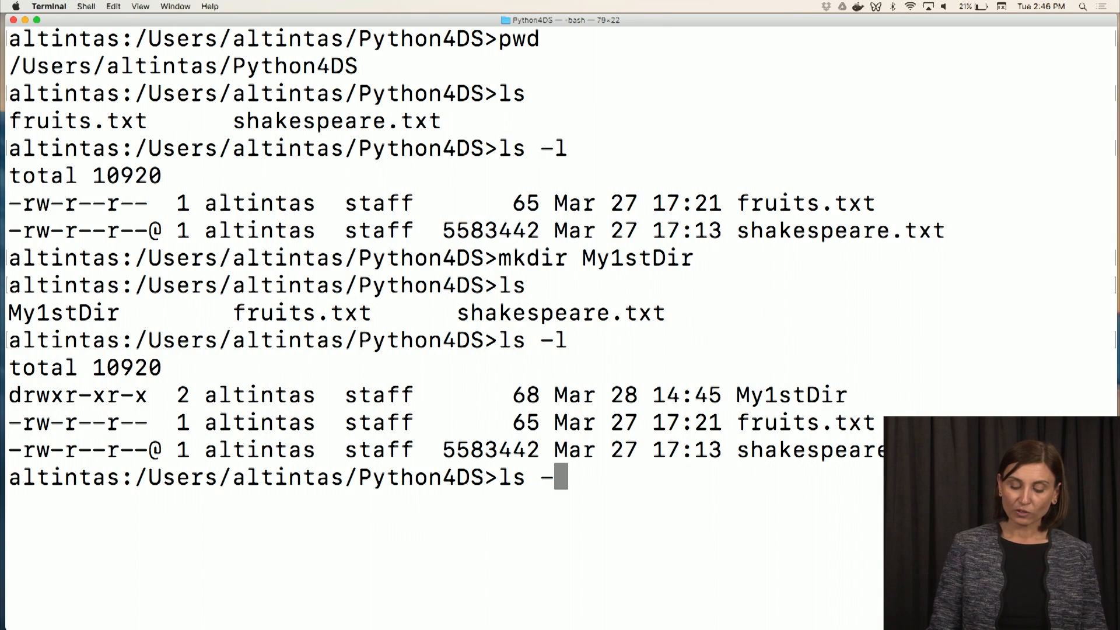
{"action": "type", "text": "l"}
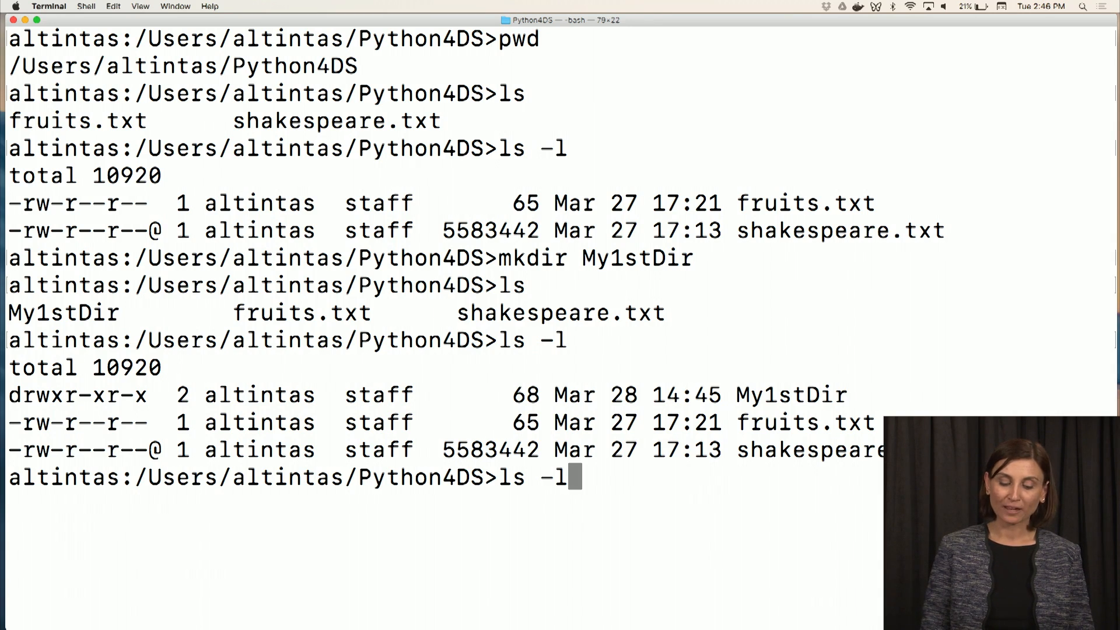
{"action": "type", "text": "a"}
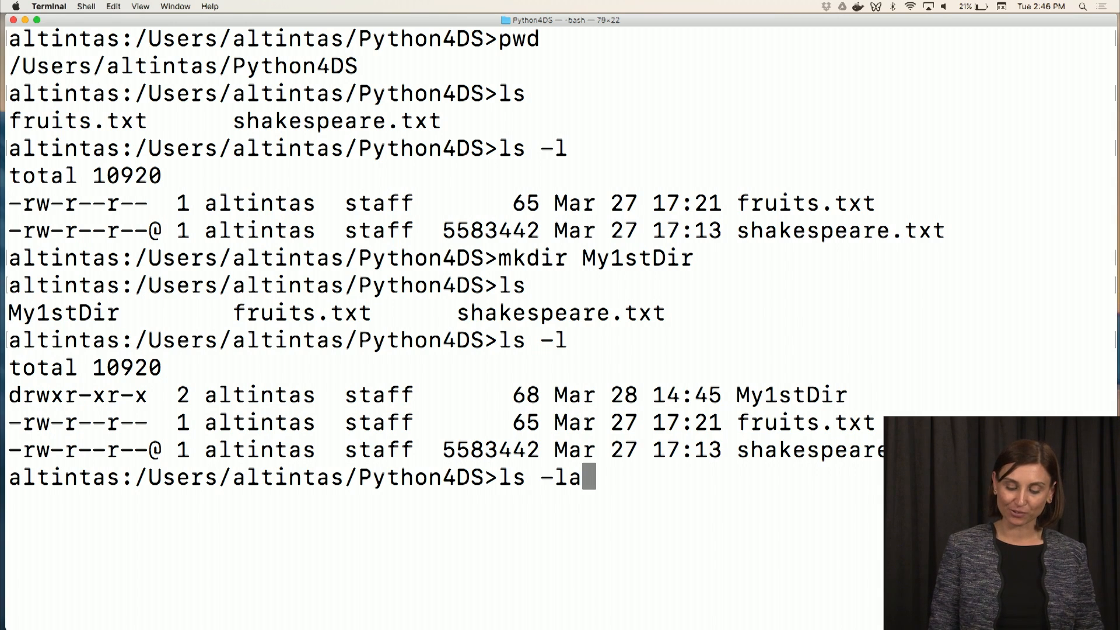
{"action": "key", "text": "Return"}
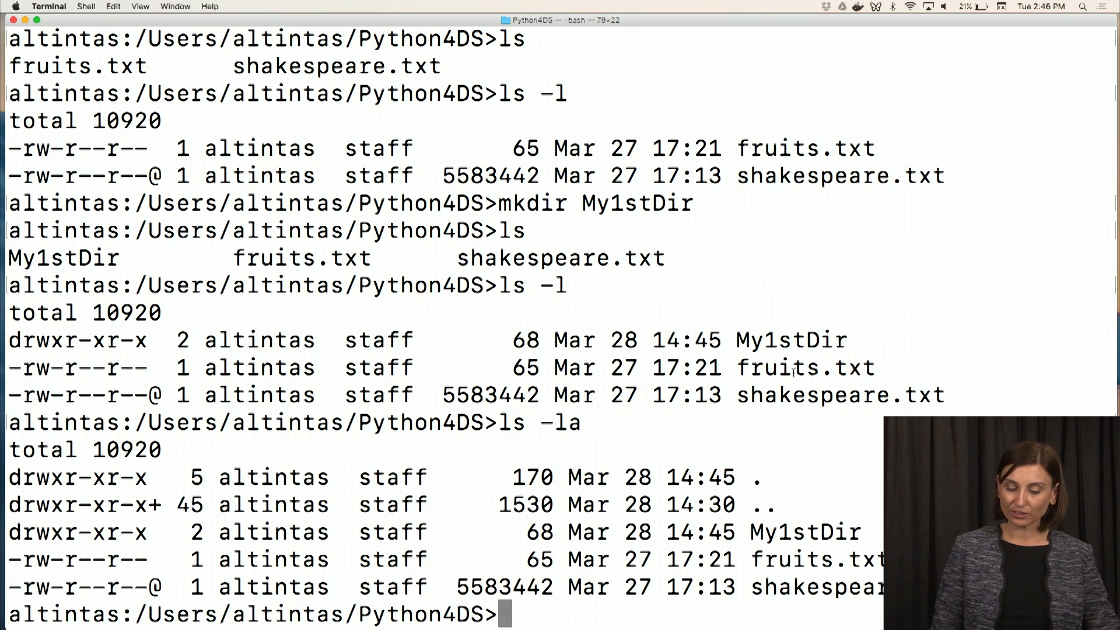
{"action": "mouse_move", "coordinate": [847, 476]}
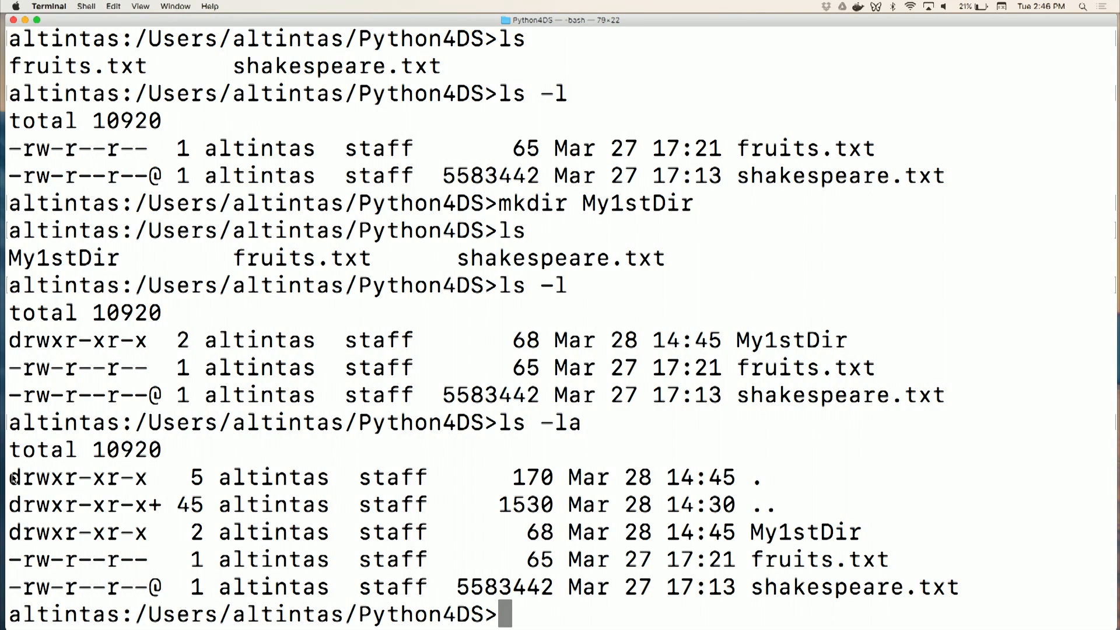
{"action": "mouse_move", "coordinate": [623, 505]}
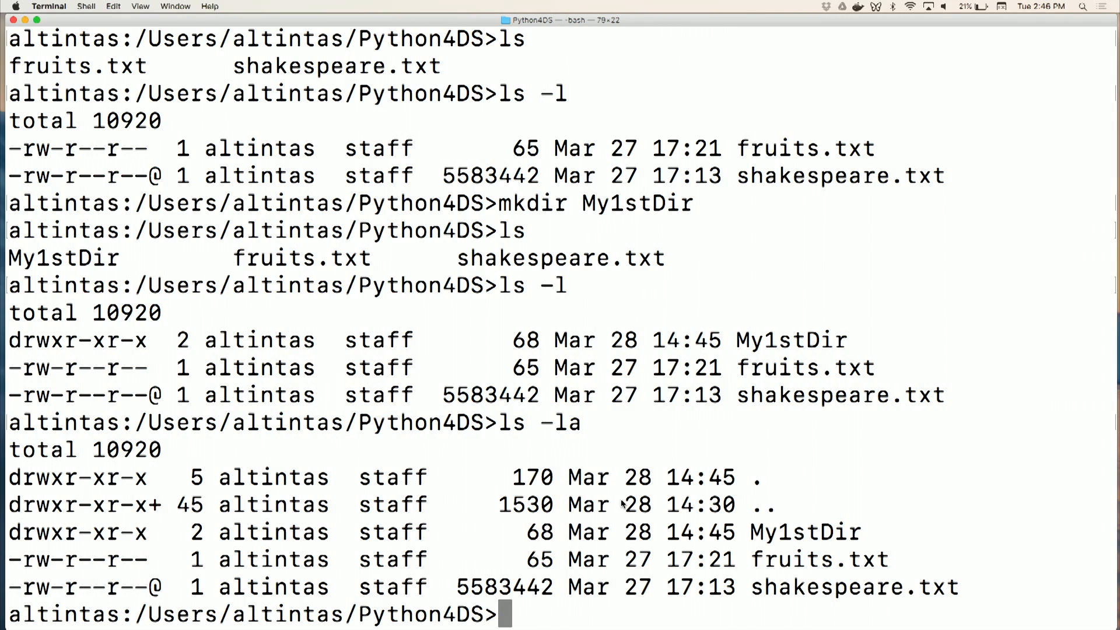
Change the working directory to My1stDir with cd
{"action": "type", "text": "cd"}
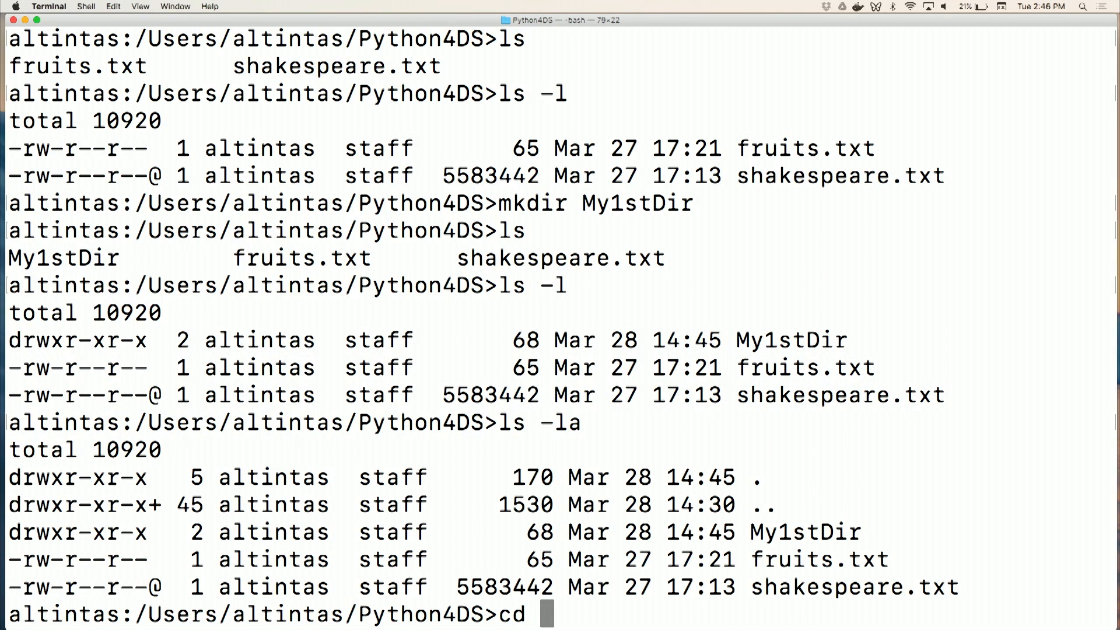
{"action": "type", "text": "My1stDir/"}
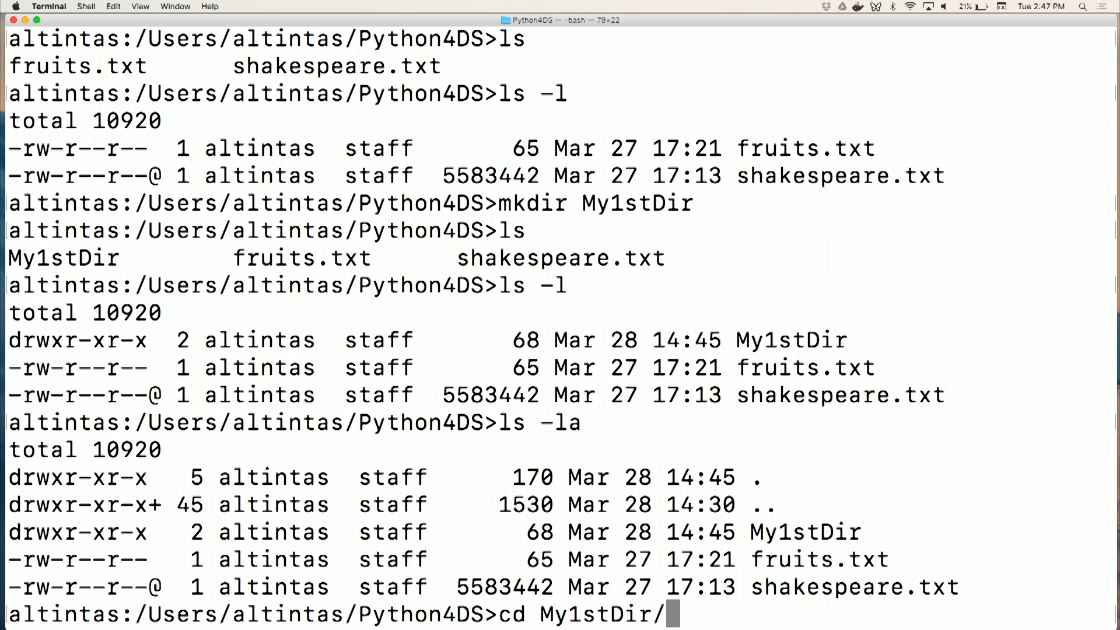
{"action": "key", "text": "Return"}
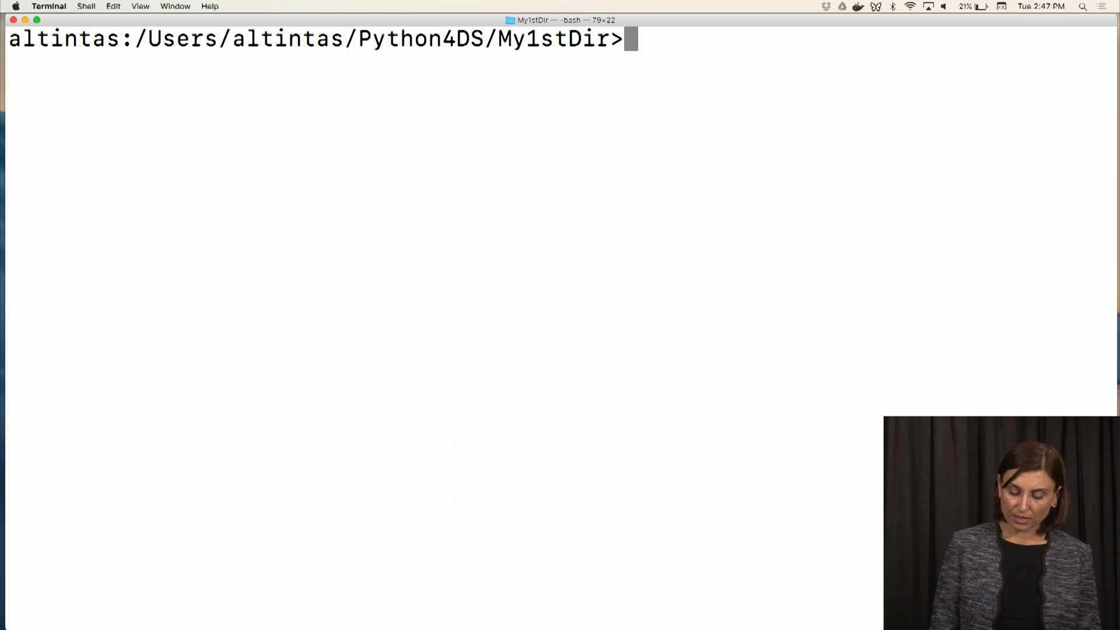
List My1stDir with ls -l and ls -a, showing only . and .. entries
{"action": "type", "text": "ls -l"}
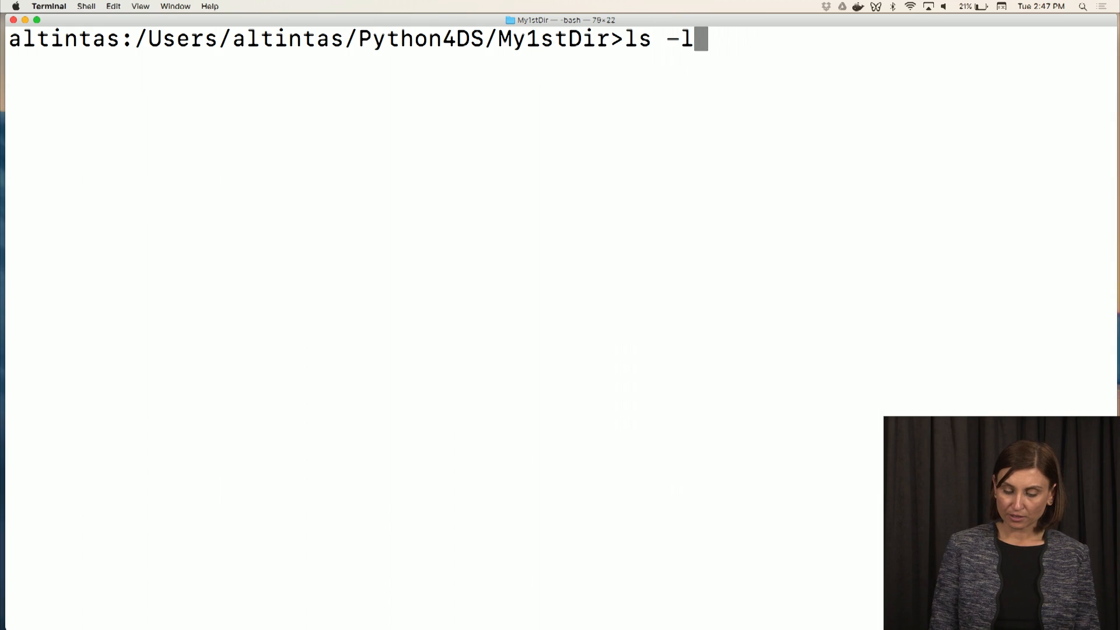
{"action": "key", "text": "Return"}
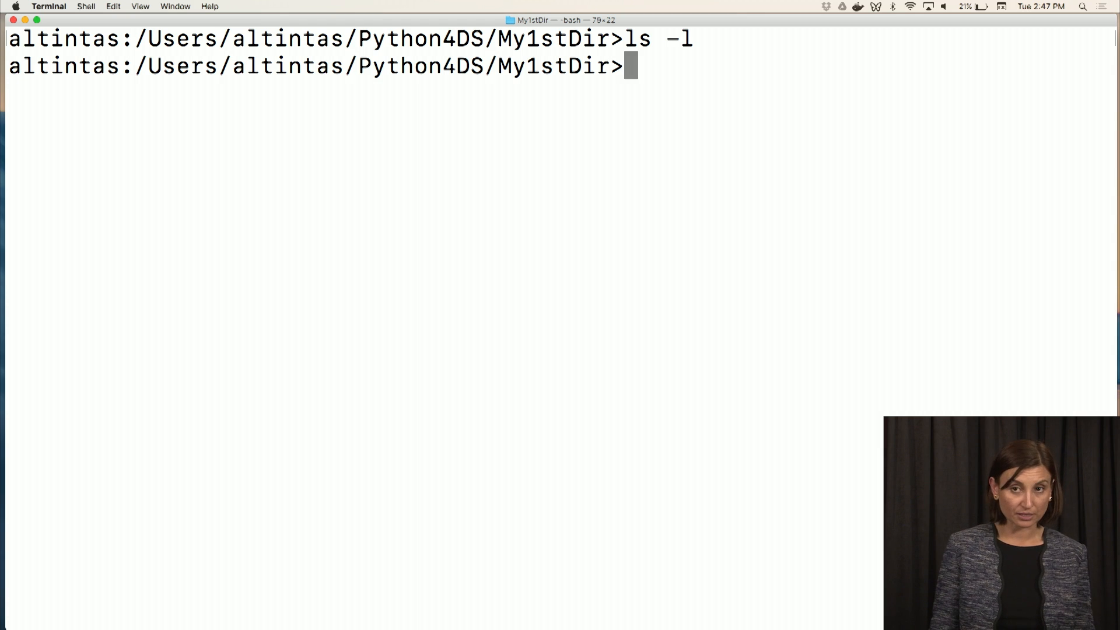
{"action": "type", "text": "ls"}
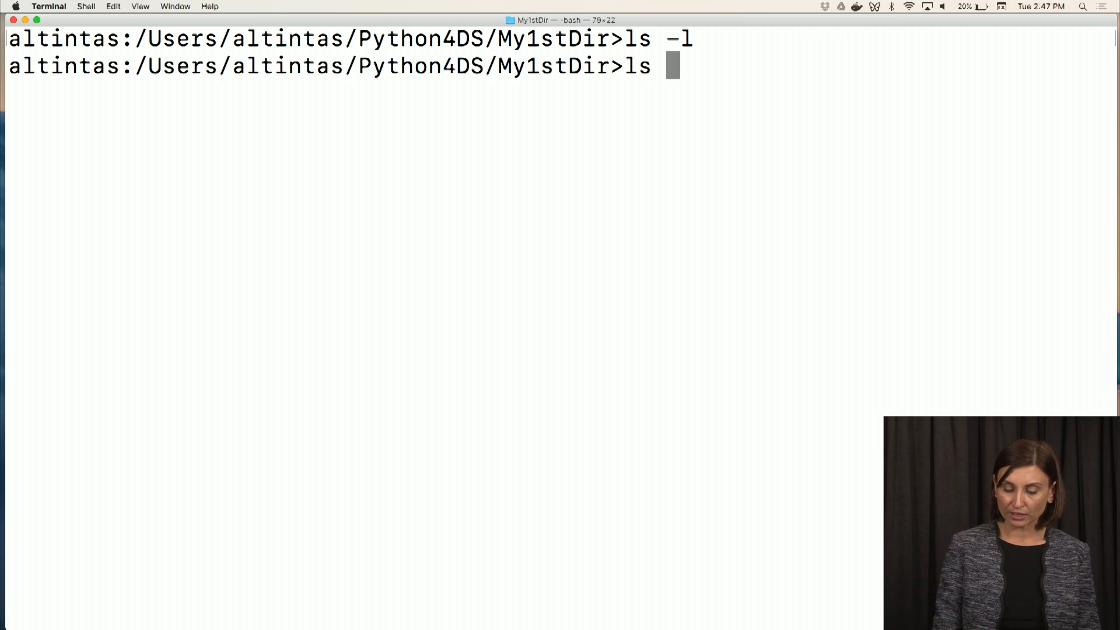
{"action": "type", "text": "-a"}
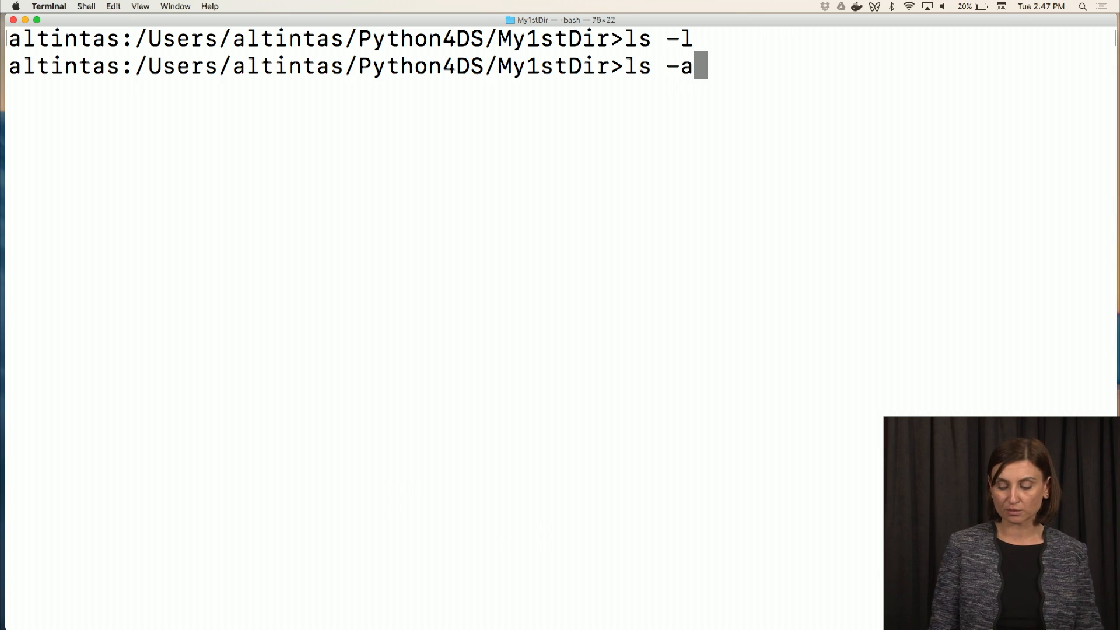
{"action": "key", "text": "Return"}
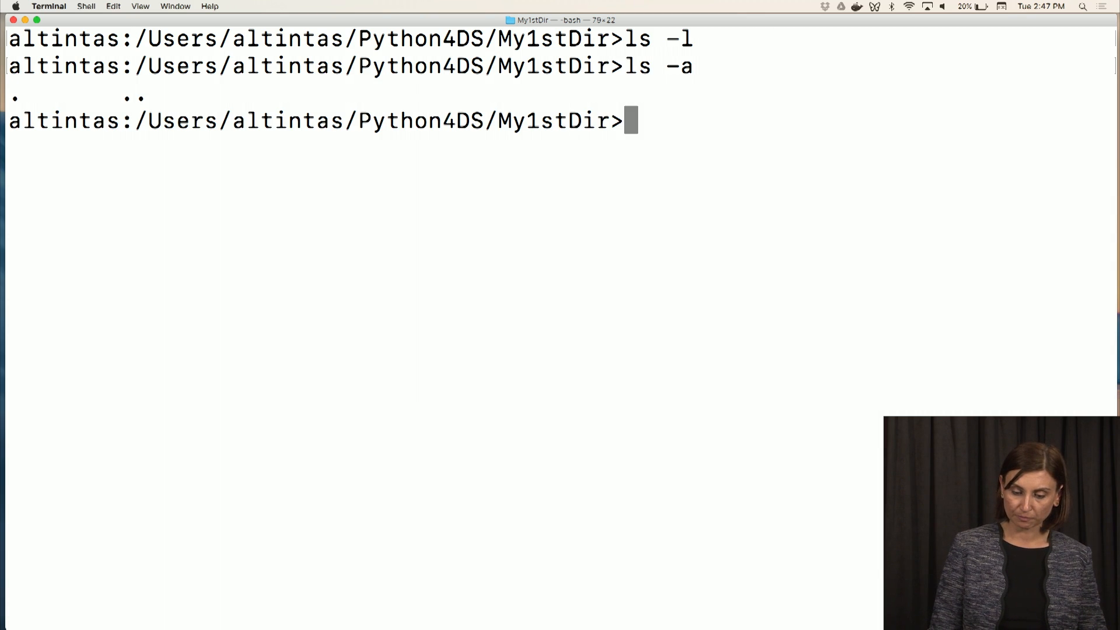
List the parent folder with ls .. to see My1stDir, fruits.txt and shakespeare.txt
{"action": "type", "text": "ls"}
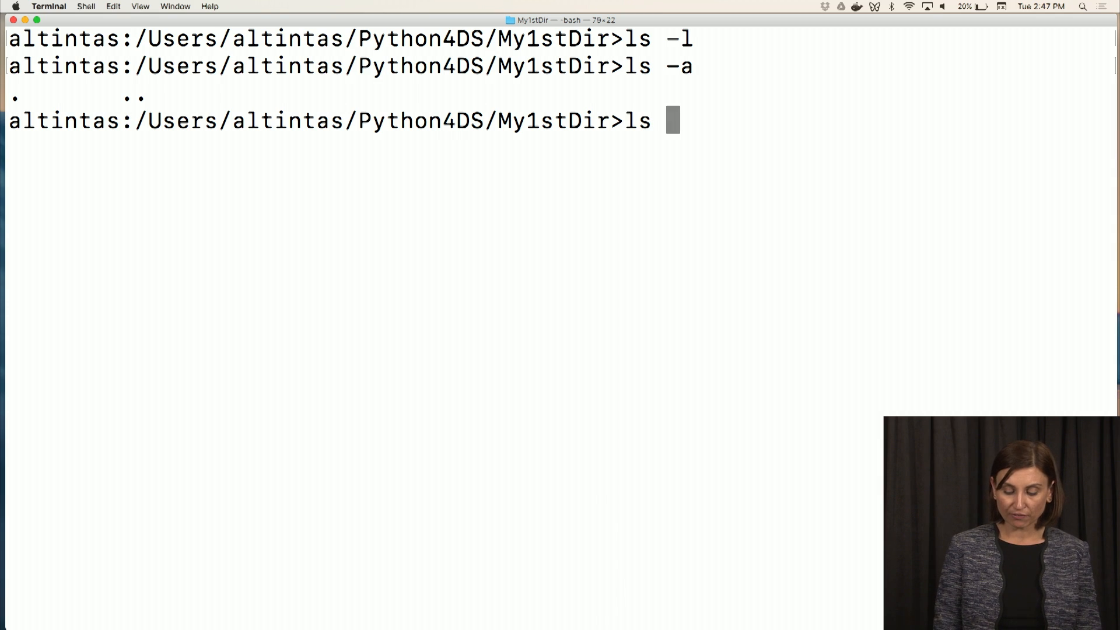
{"action": "type", "text": ".."}
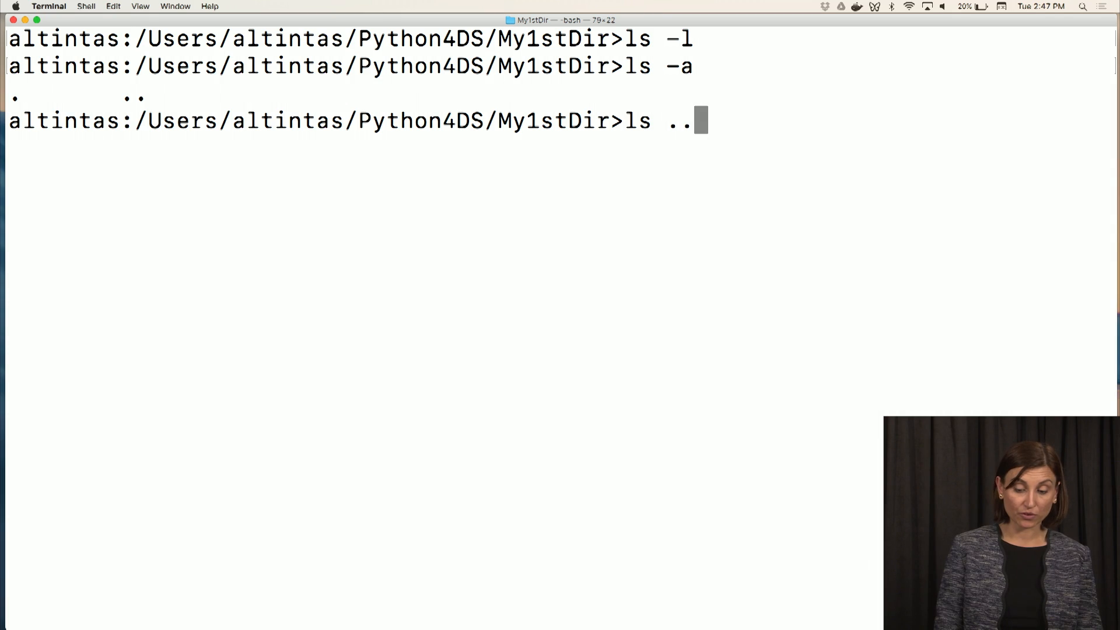
{"action": "key", "text": "Return"}
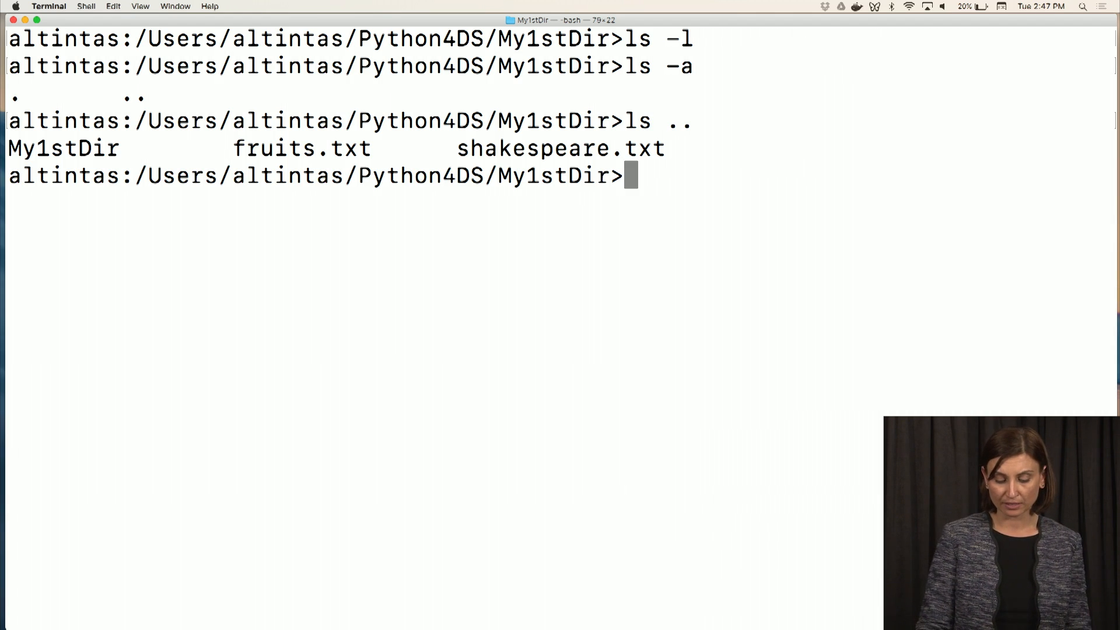
Print ../fruits.txt with cat, showing Peaches through Melon
{"action": "type", "text": "ca"}
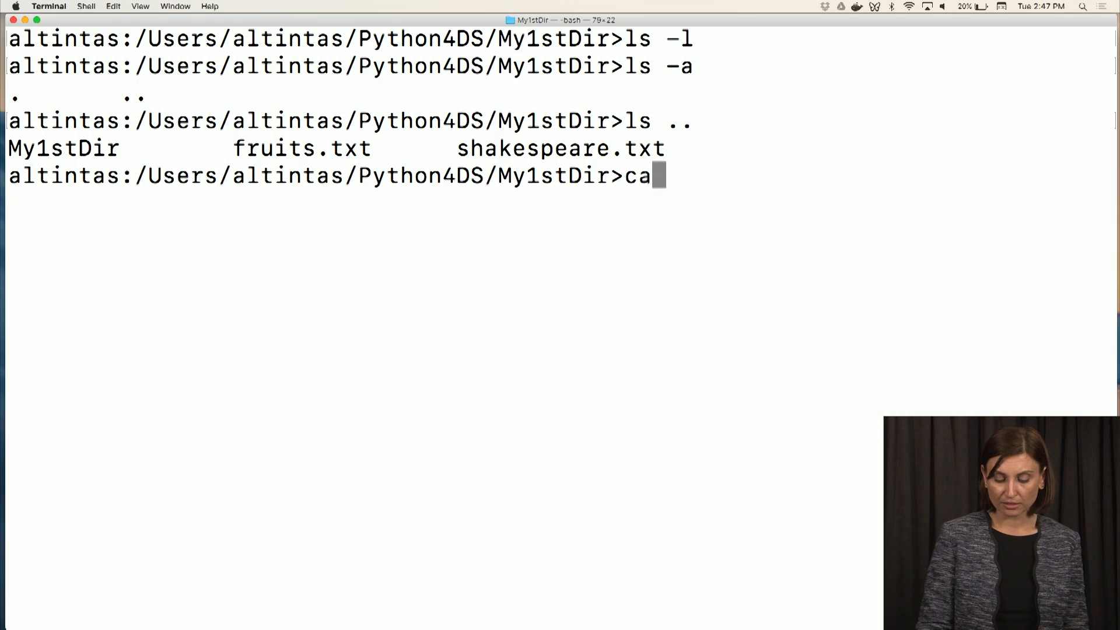
{"action": "type", "text": "t ../"}
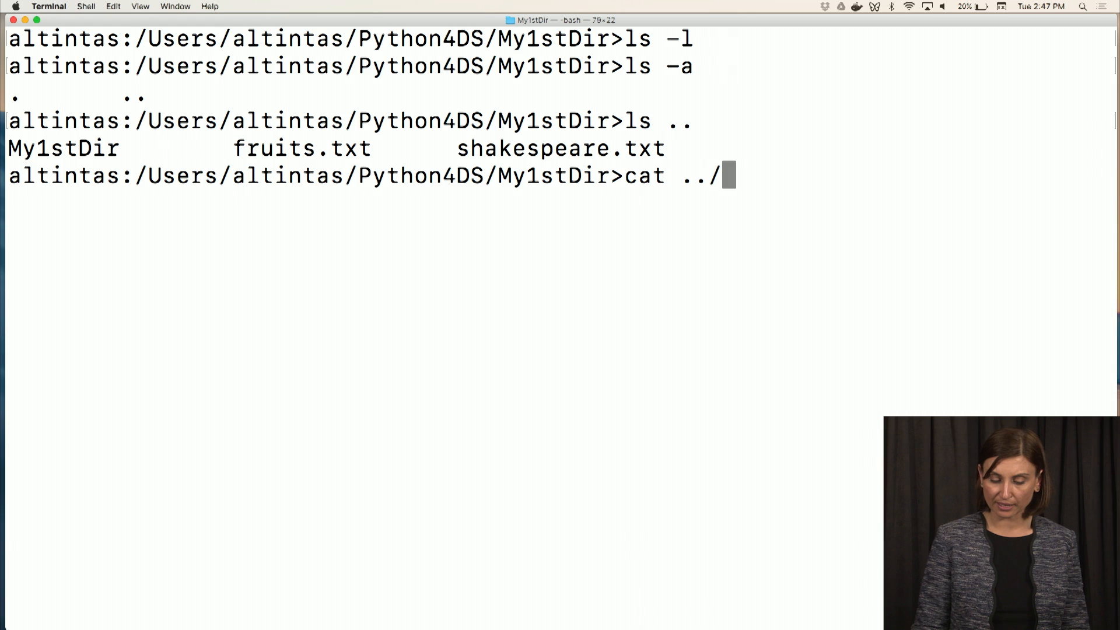
{"action": "type", "text": "fruits.txt"}
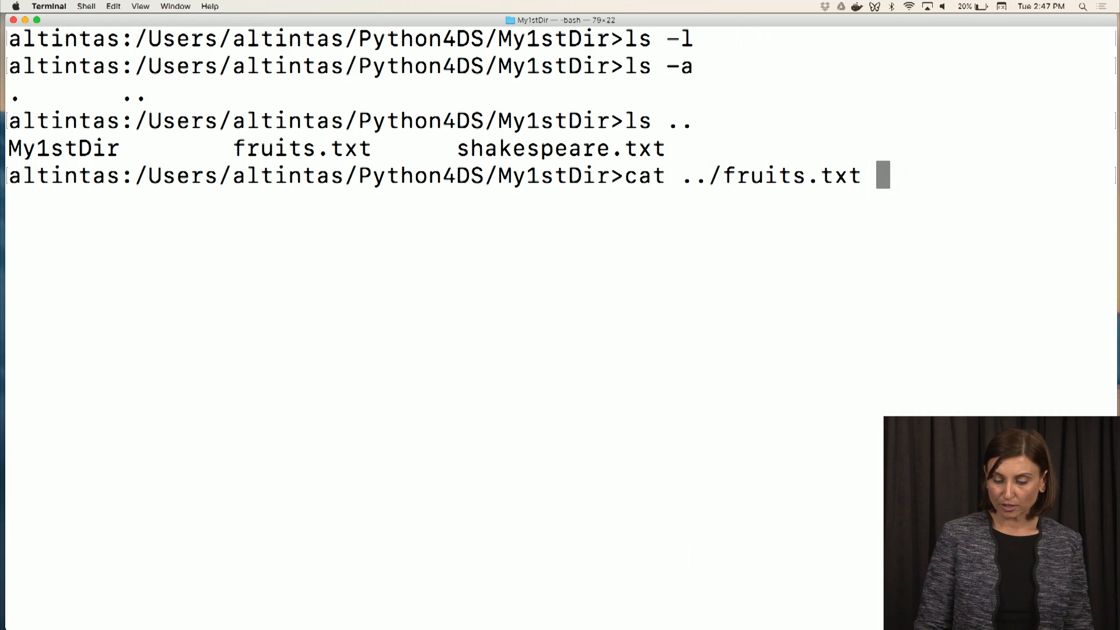
{"action": "key", "text": "Return"}
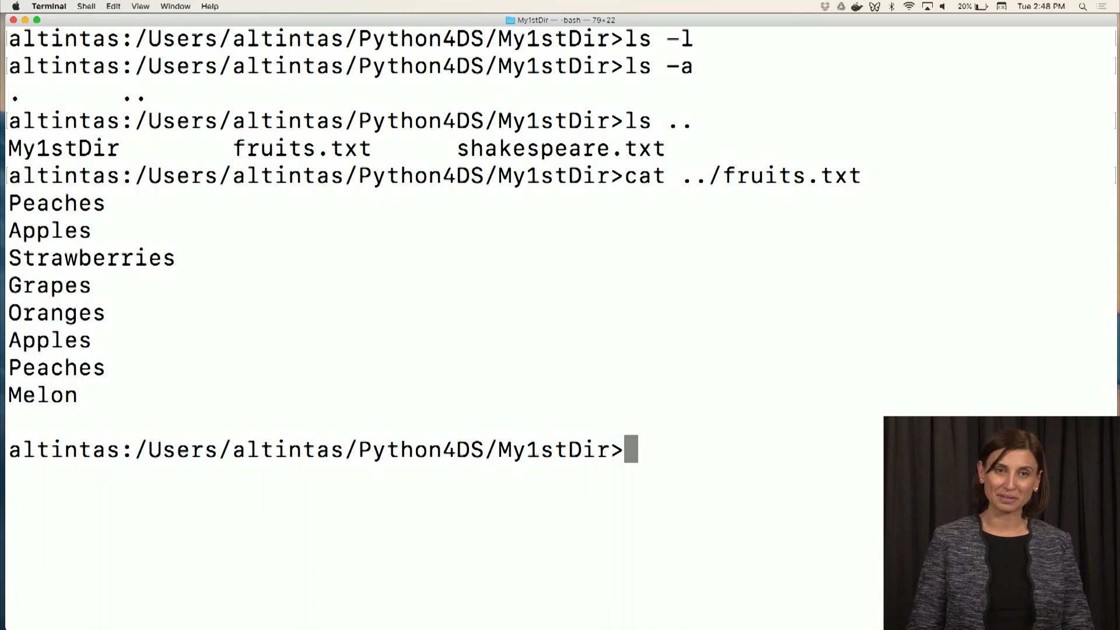
Copy ../fruits.txt into My1stDir with cp, then list the folder
{"action": "type", "text": "c"}
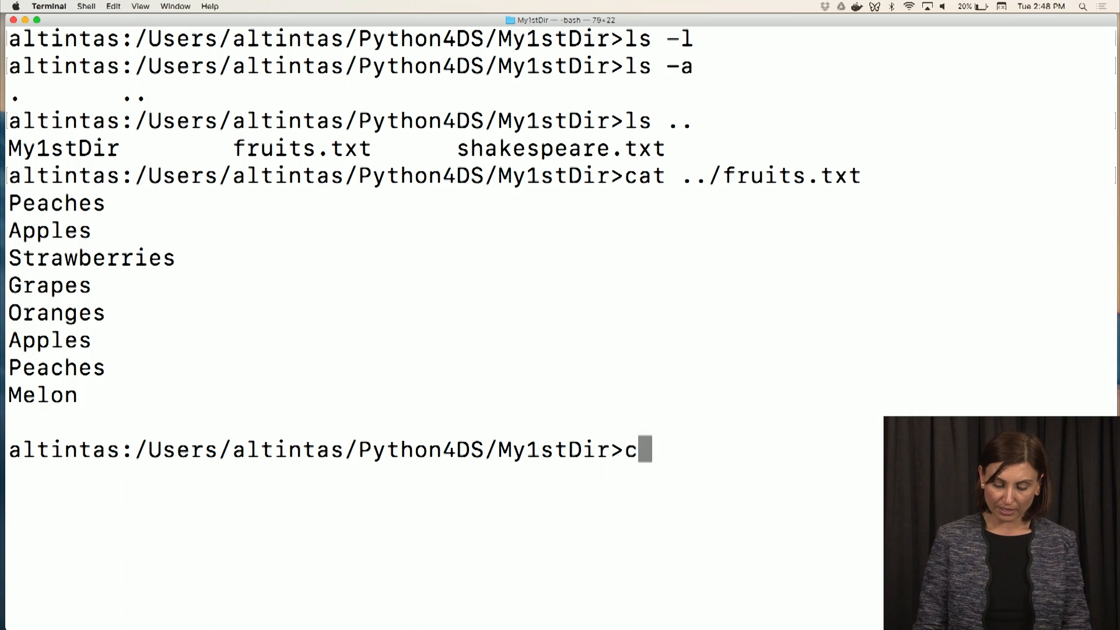
{"action": "type", "text": "p"}
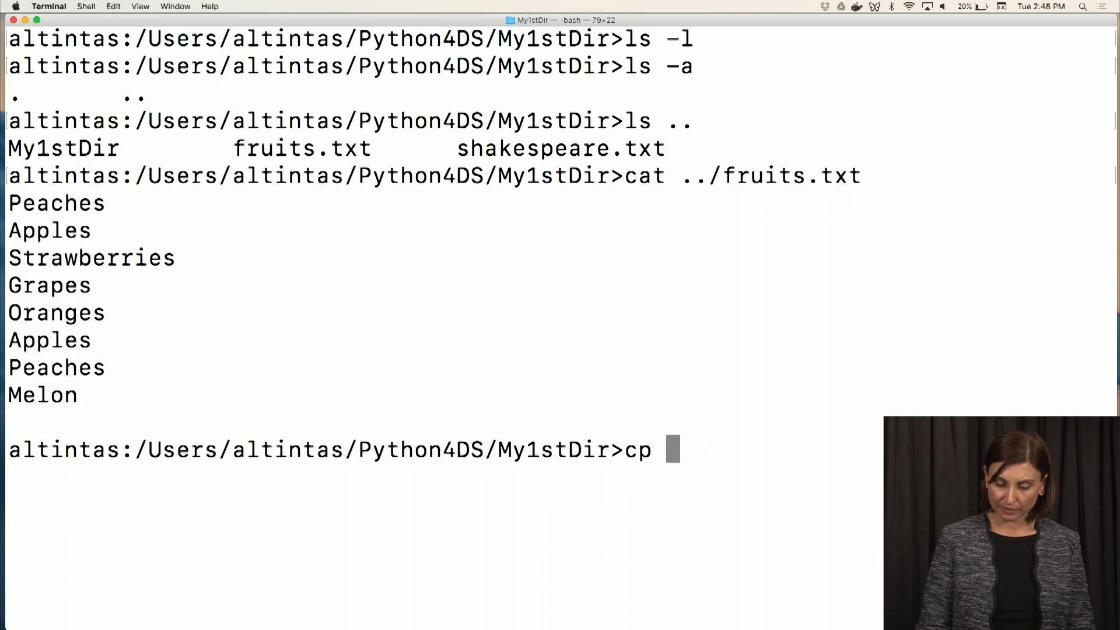
{"action": "type", "text": "../fr"}
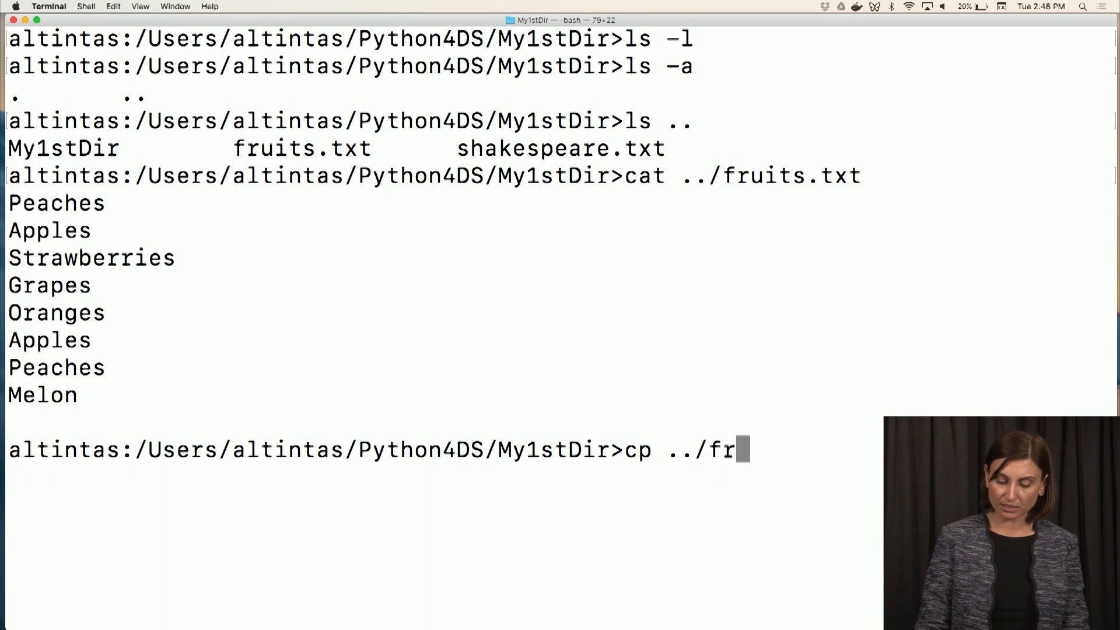
{"action": "type", "text": "uits.txt"}
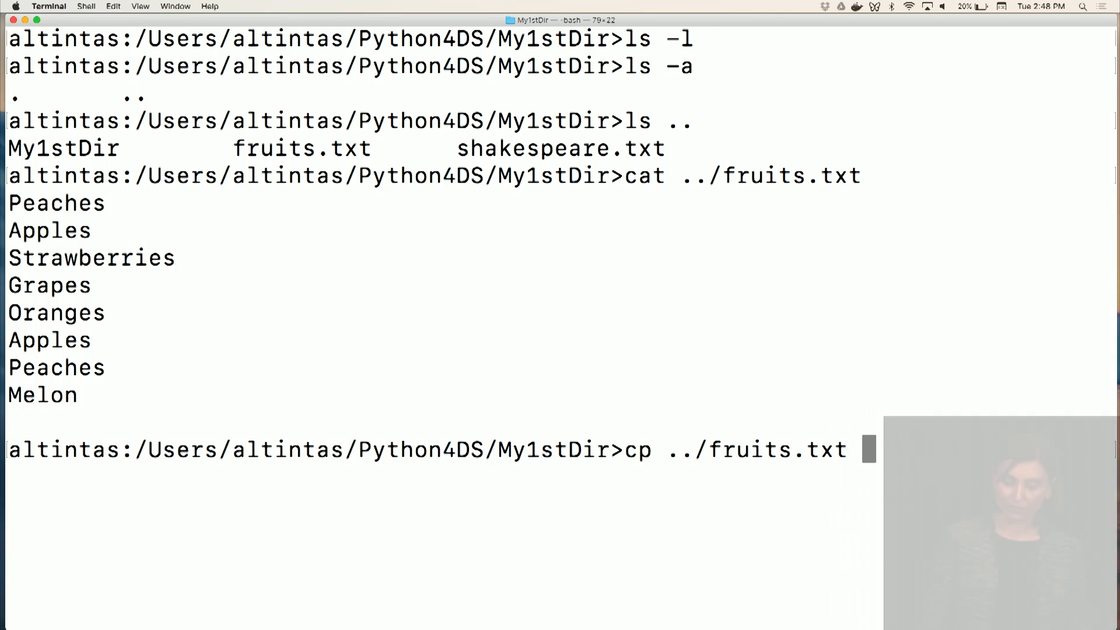
{"action": "type", "text": "."}
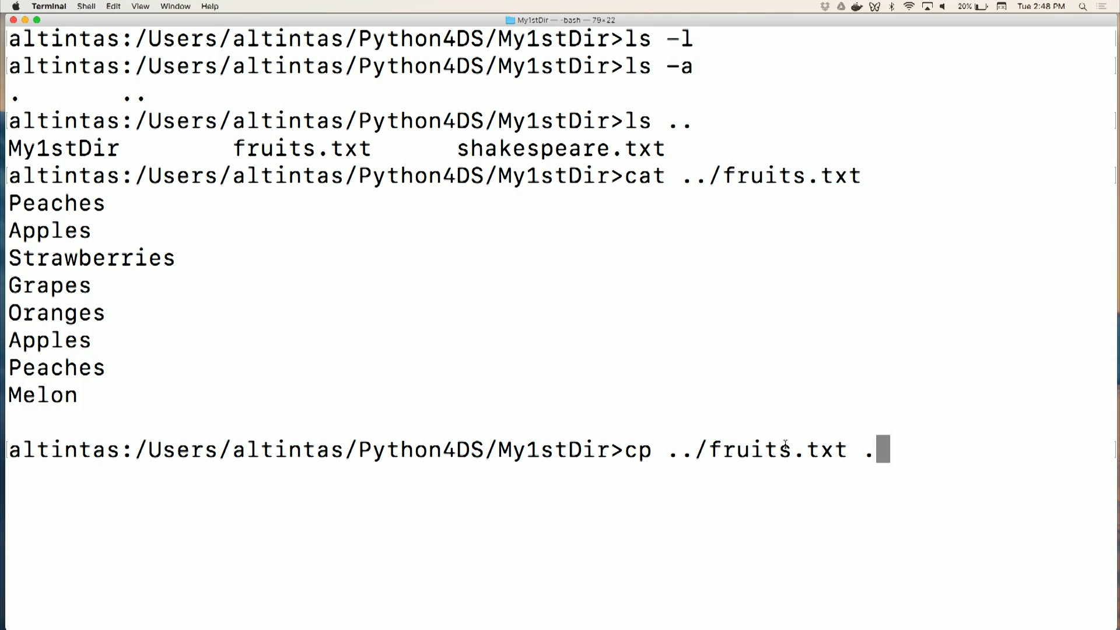
{"action": "mouse_move", "coordinate": [830, 464]}
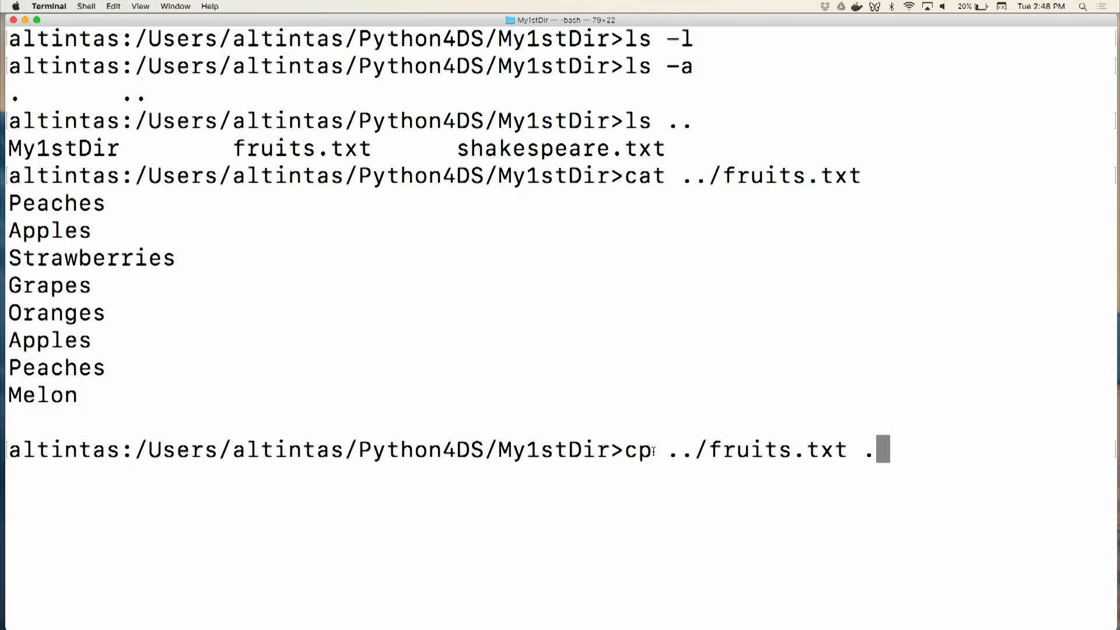
{"action": "mouse_move", "coordinate": [684, 484]}
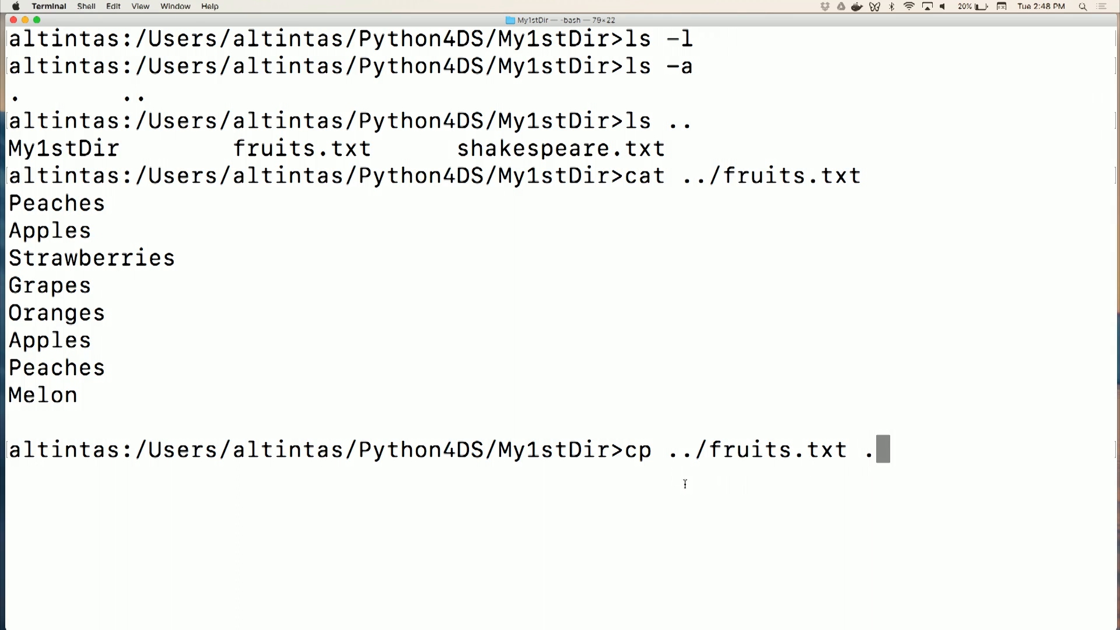
{"action": "mouse_move", "coordinate": [870, 473]}
{"action": "type", "text": "ls"}
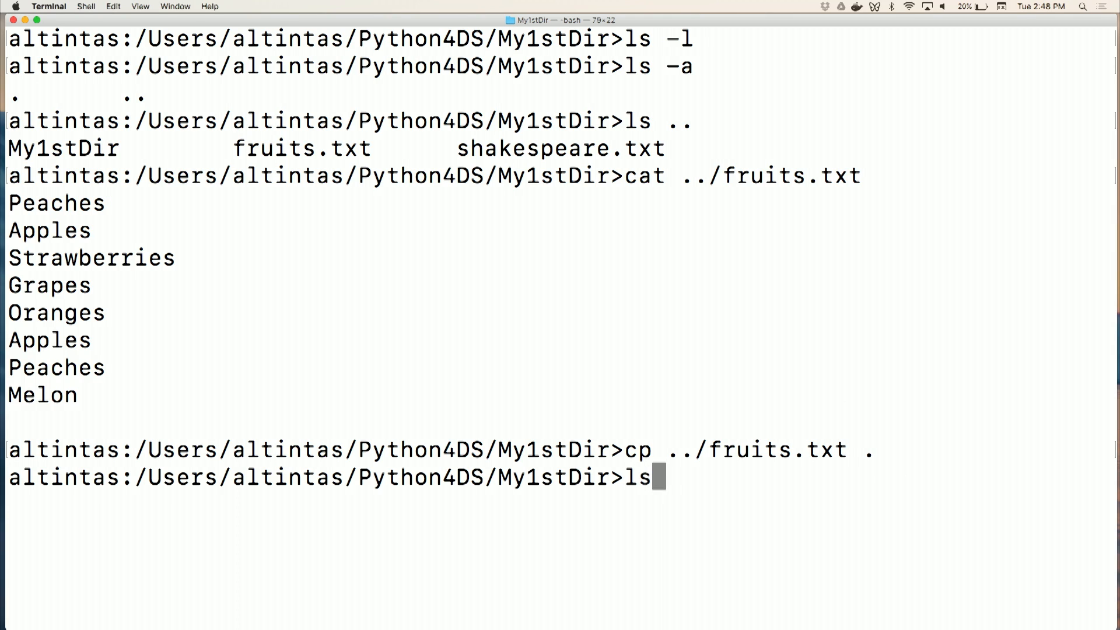
{"action": "key", "text": "Return"}
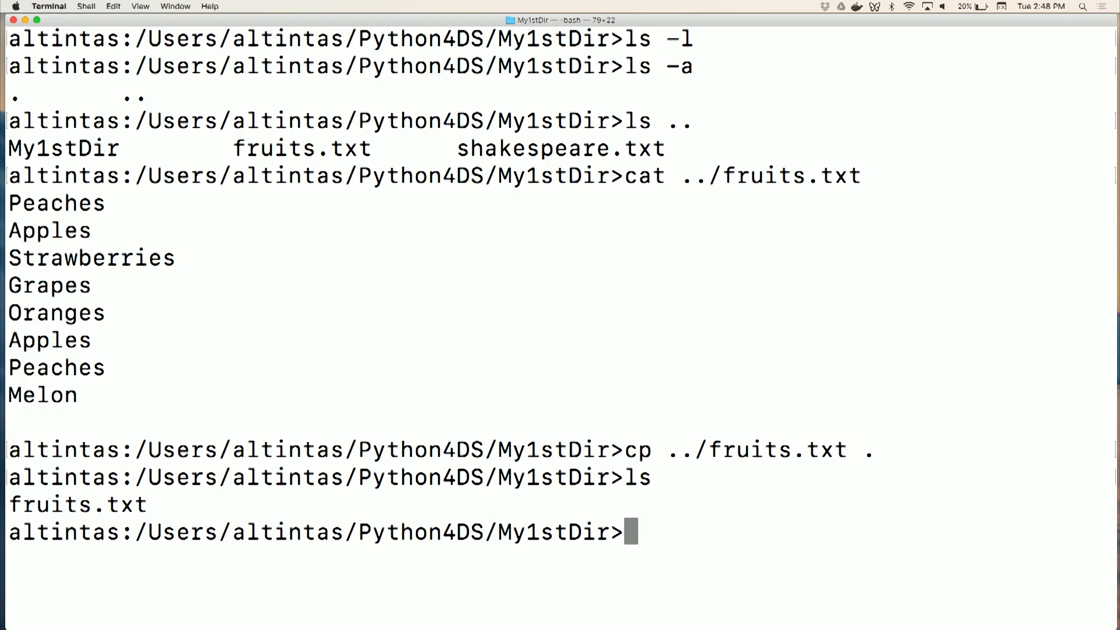
{"action": "mouse_move", "coordinate": [600, 395]}
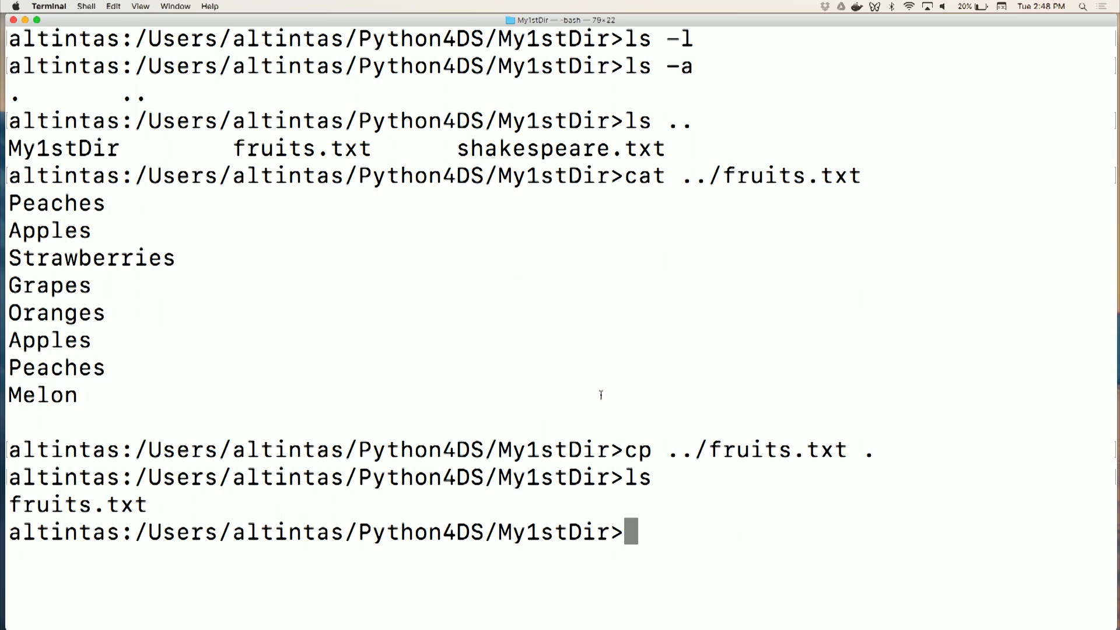
{"action": "type", "text": "ls .."}
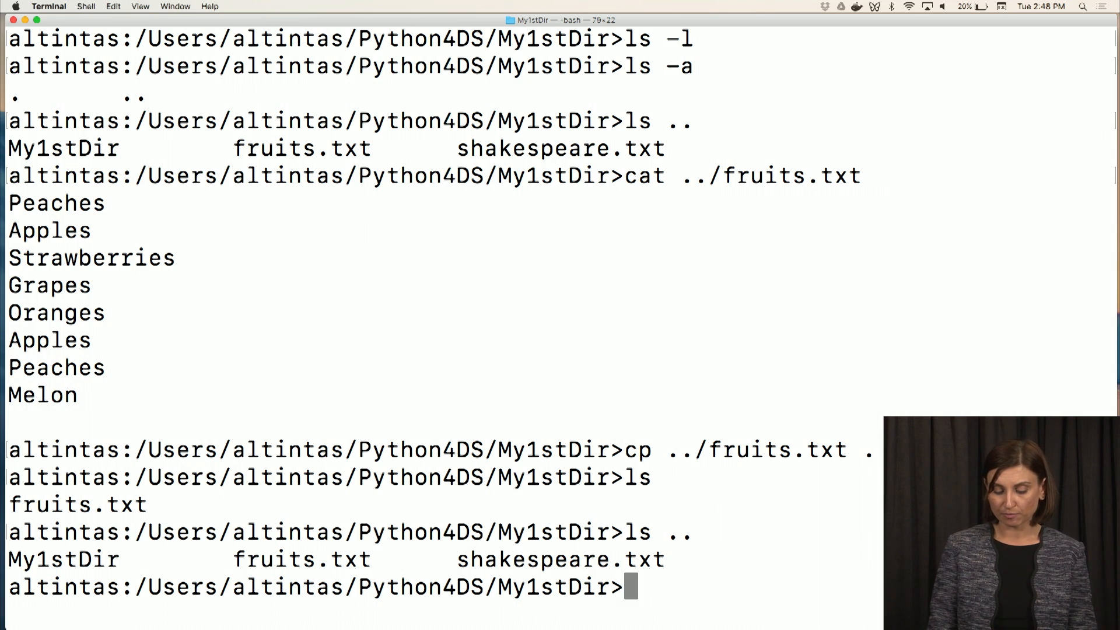
Begin a move command by typing mv at the My1stDir prompt
{"action": "type", "text": "mv"}
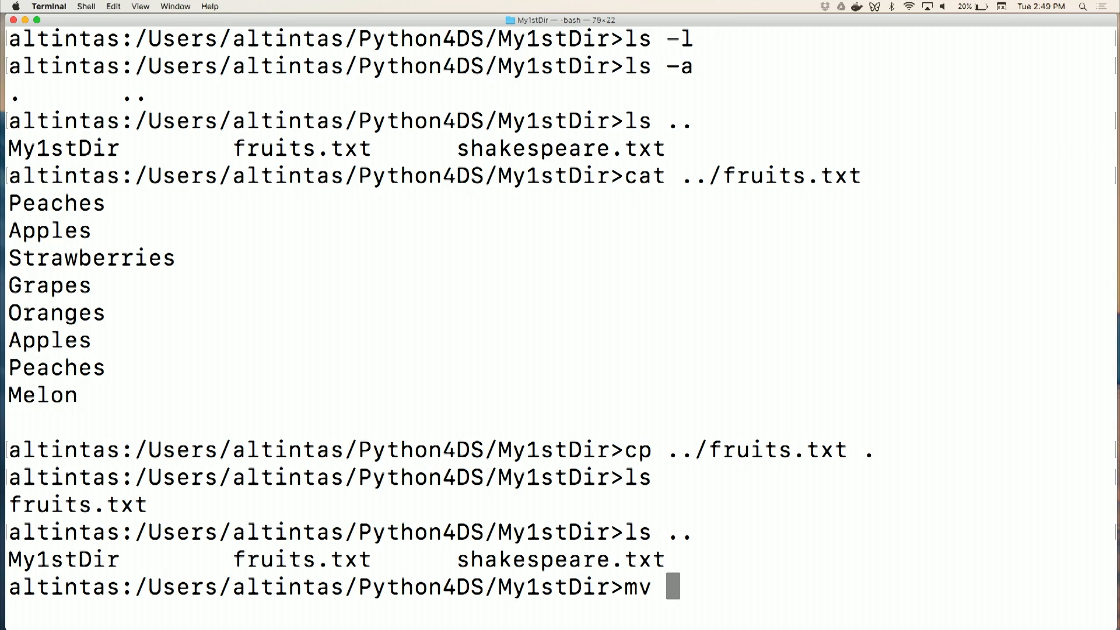
Move ../shakespeare.txt into My1stDir
{"action": "type", "text": ".."}
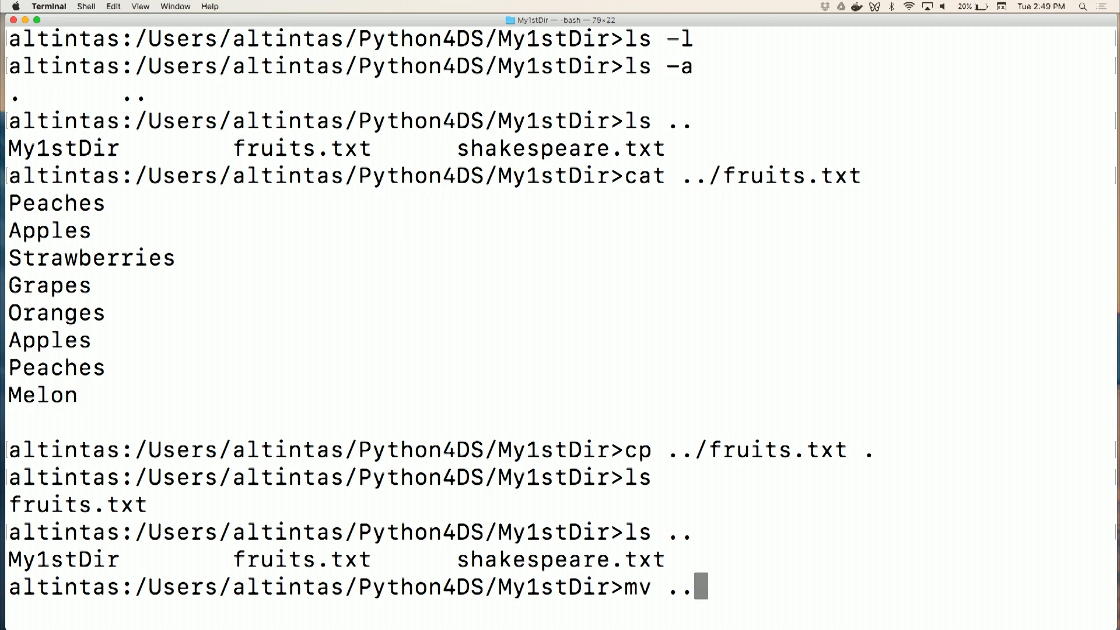
{"action": "type", "text": "/"}
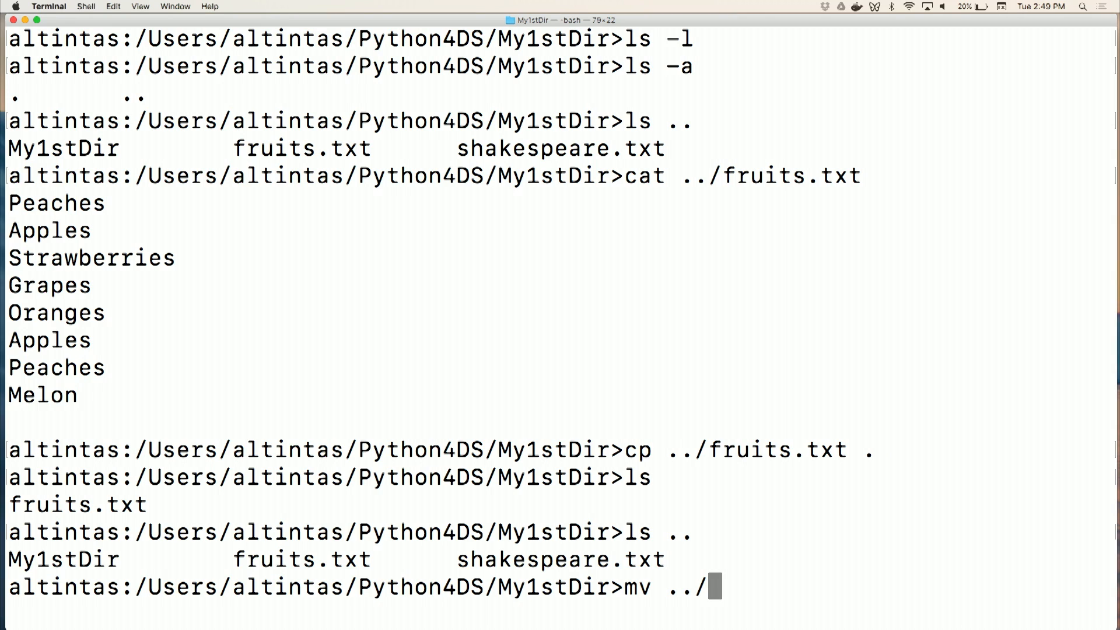
{"action": "type", "text": "shakespeare.txt"}
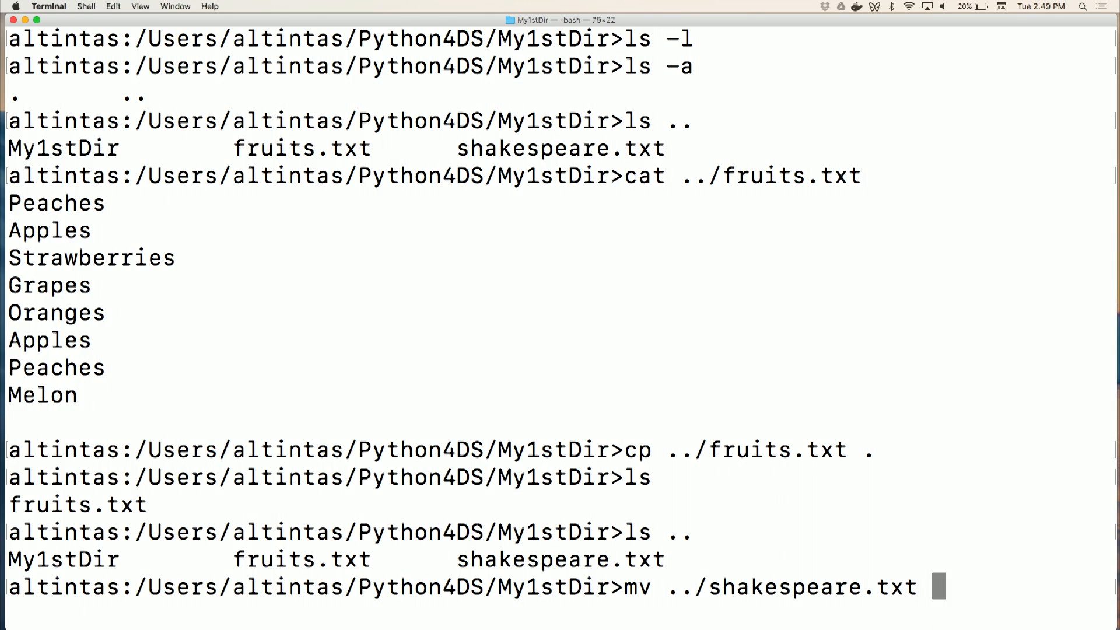
{"action": "key", "text": "Return"}
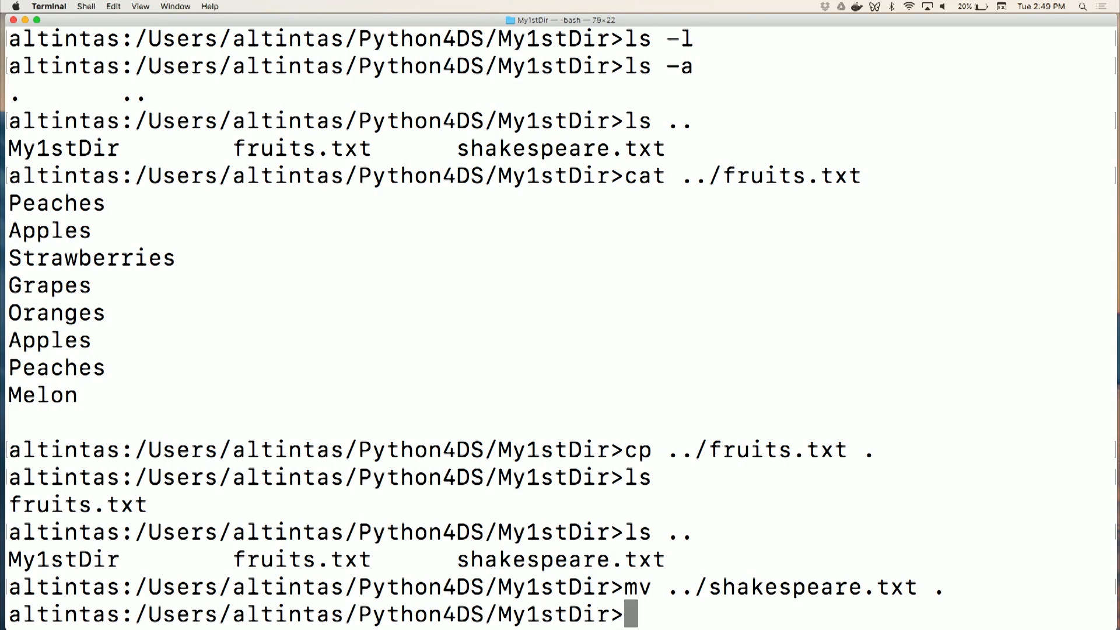
Clear the Terminal screen with the clear command
{"action": "type", "text": "clea"}
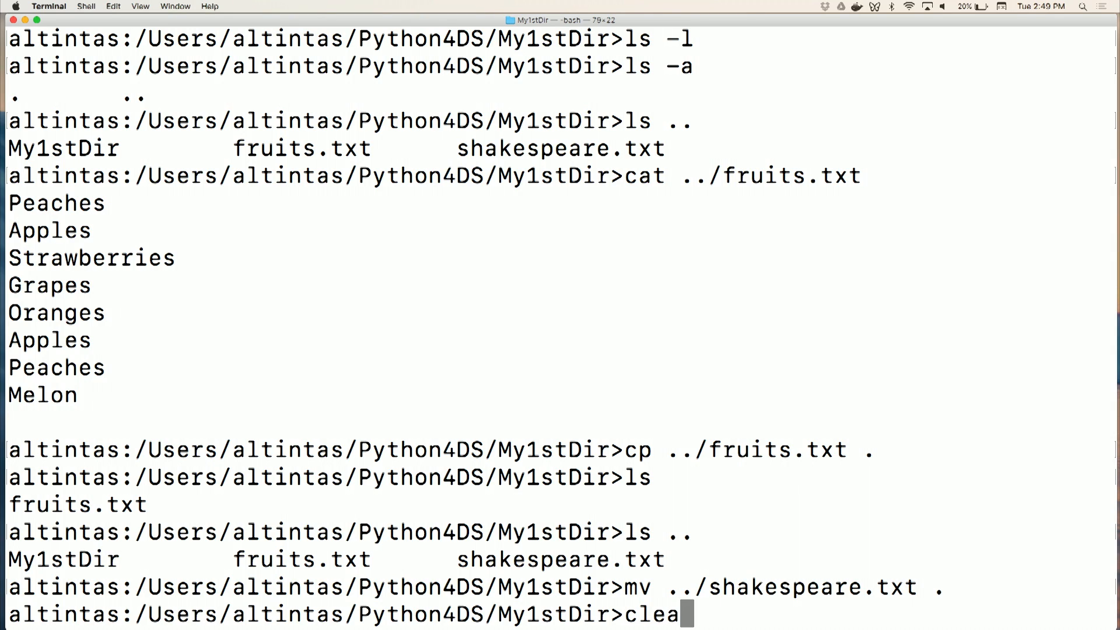
{"action": "key", "text": "backspace"}
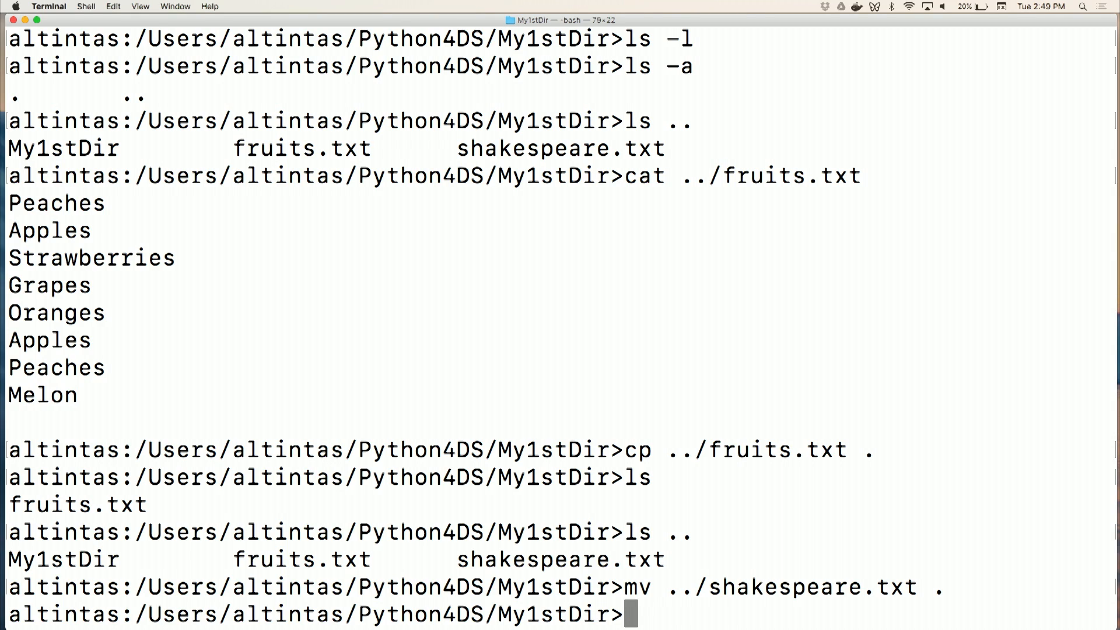
{"action": "type", "text": "clear"}
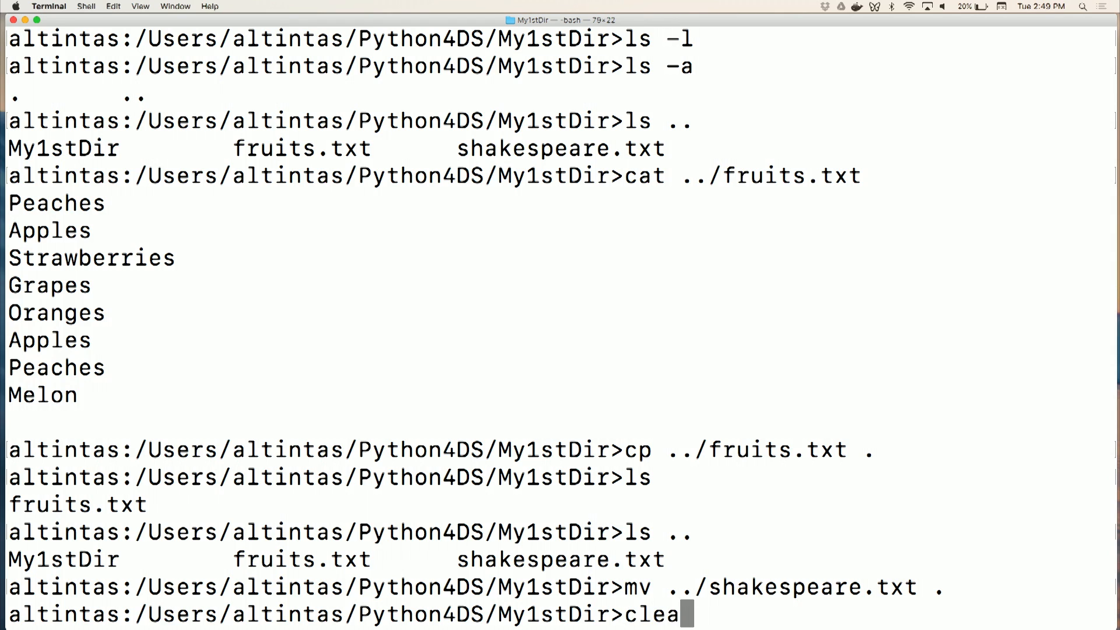
{"action": "key", "text": "Return"}
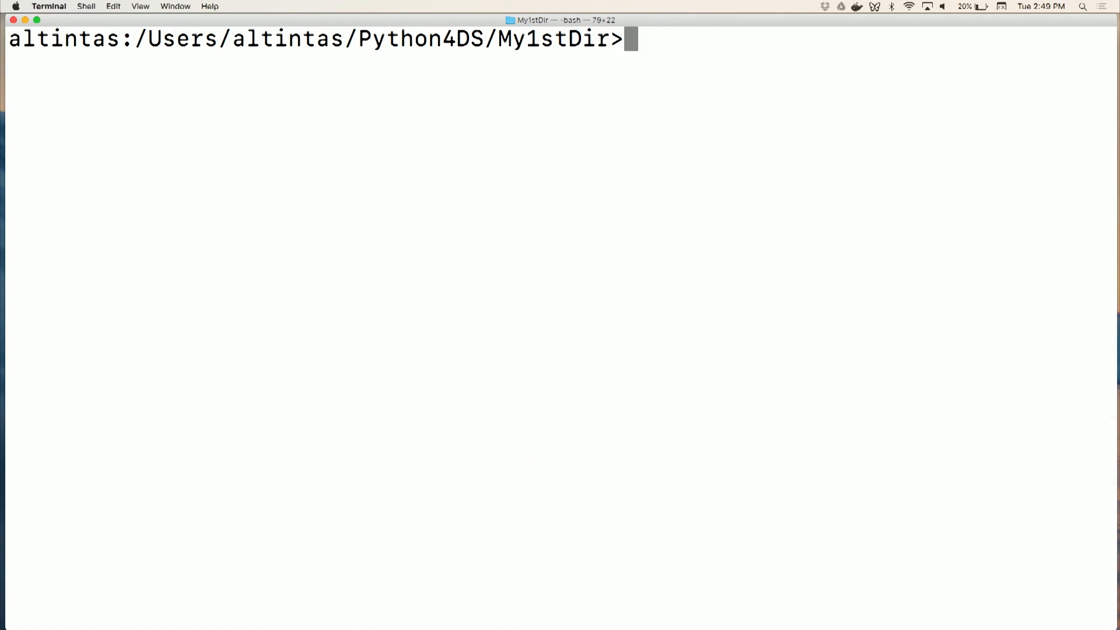
List My1stDir, then the parent folder, then My1stDir again to compare contents
{"action": "type", "text": "ls"}
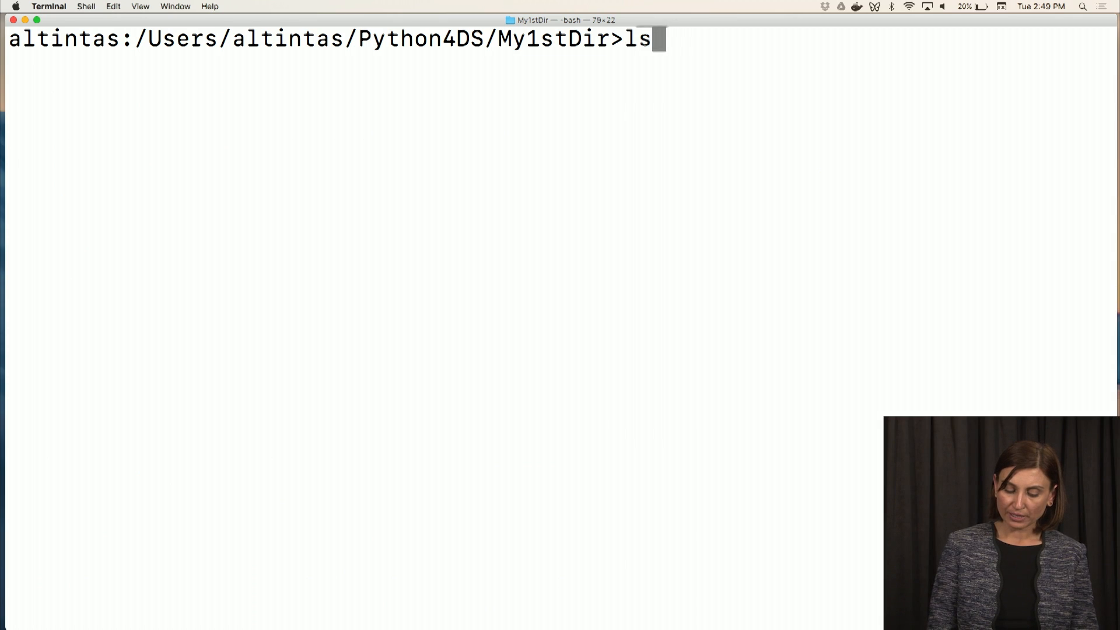
{"action": "key", "text": "Return"}
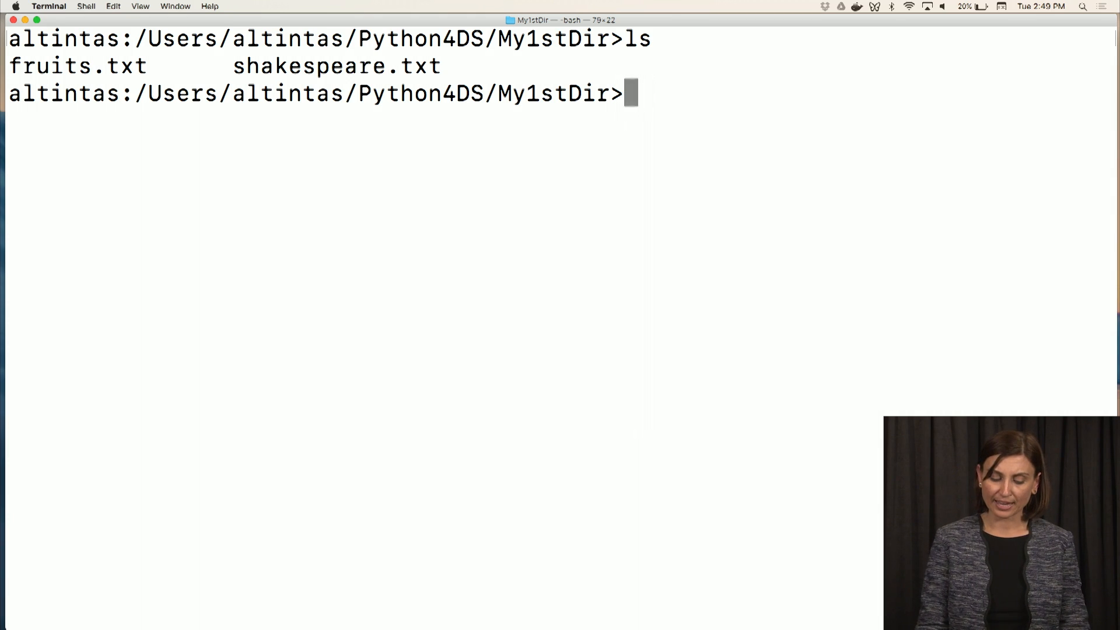
{"action": "type", "text": "ls .."}
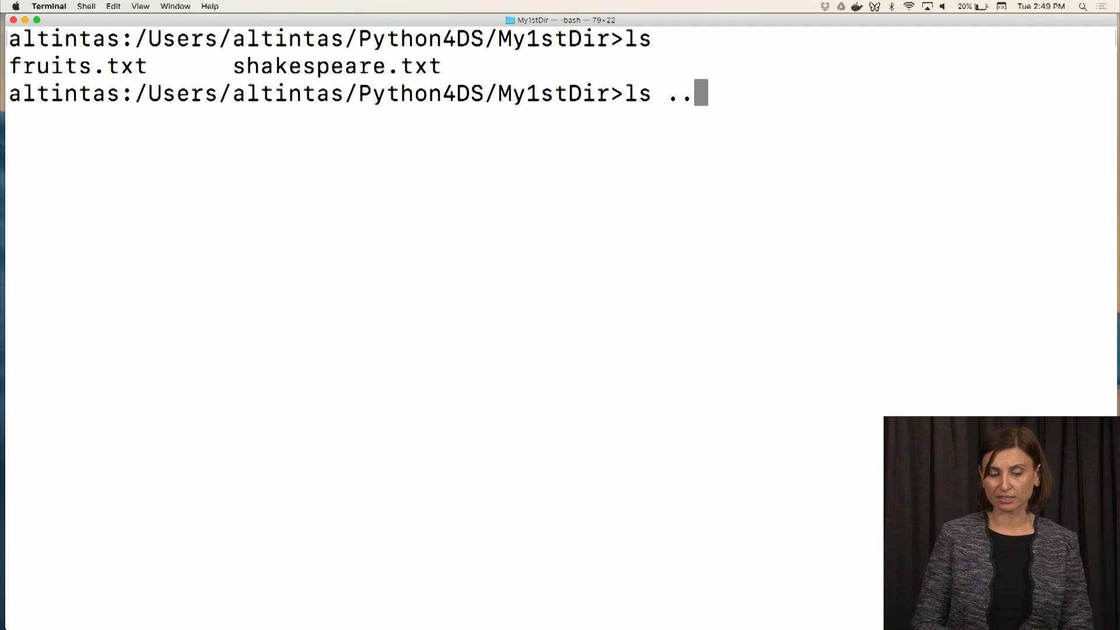
{"action": "key", "text": "Return"}
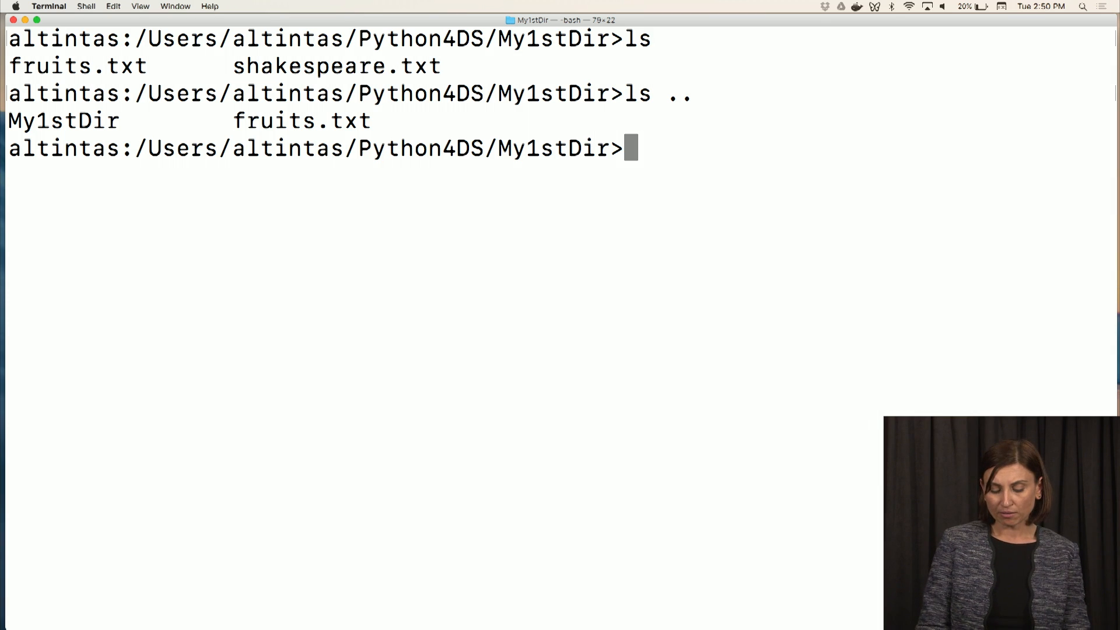
{"action": "key", "text": "Return"}
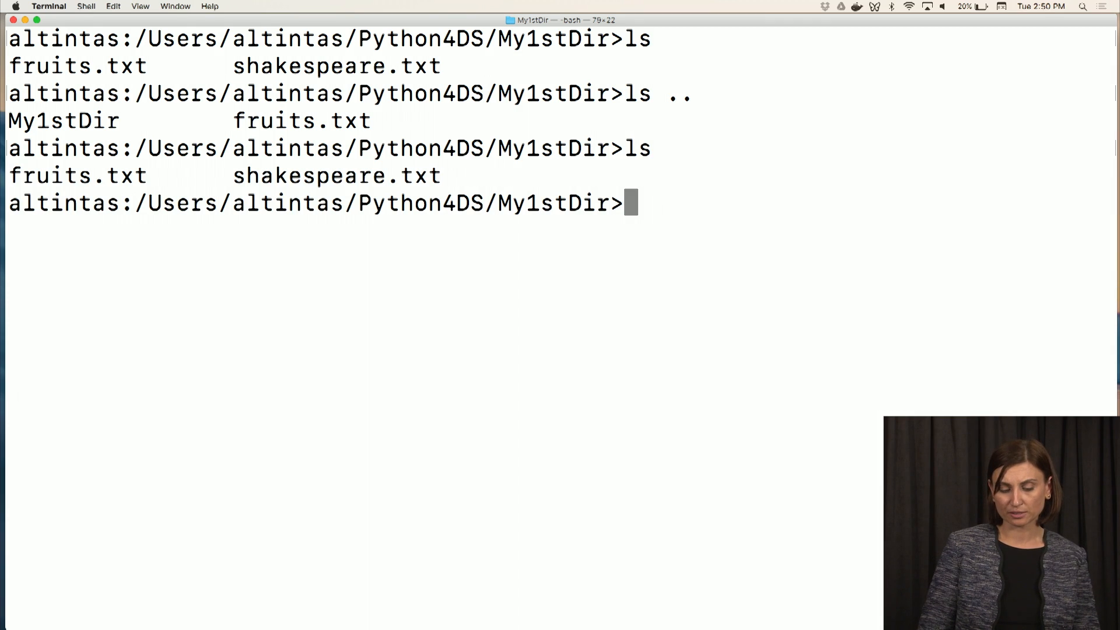
Run ls *.txt in My1stDir to list fruits.txt and shakespeare.txt
{"action": "type", "text": "l"}
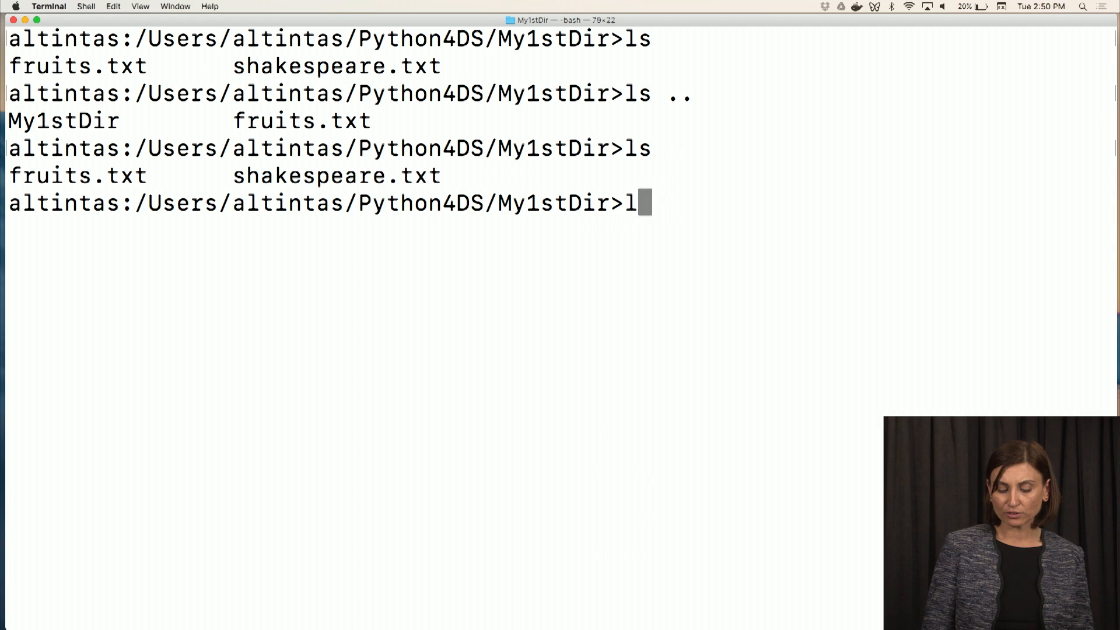
{"action": "type", "text": "s"}
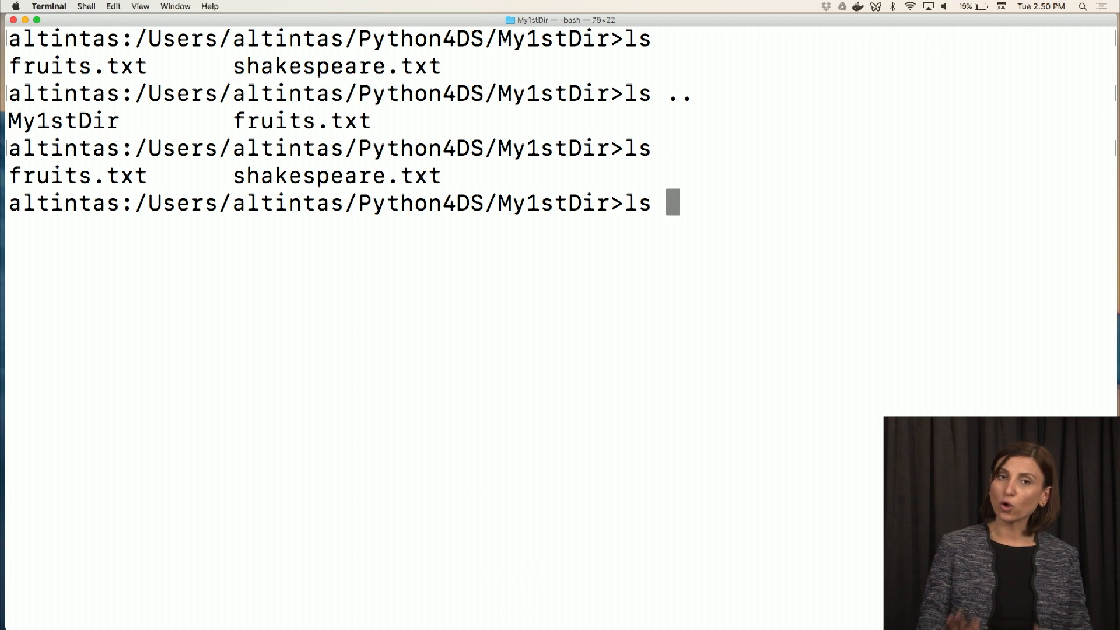
{"action": "type", "text": "*"}
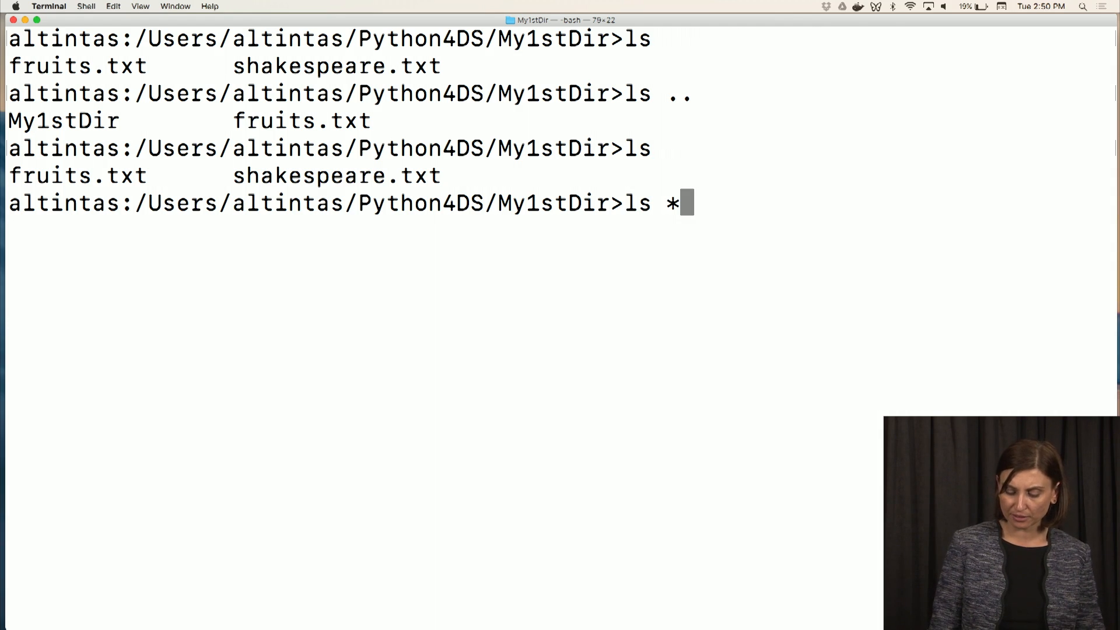
{"action": "type", "text": "."}
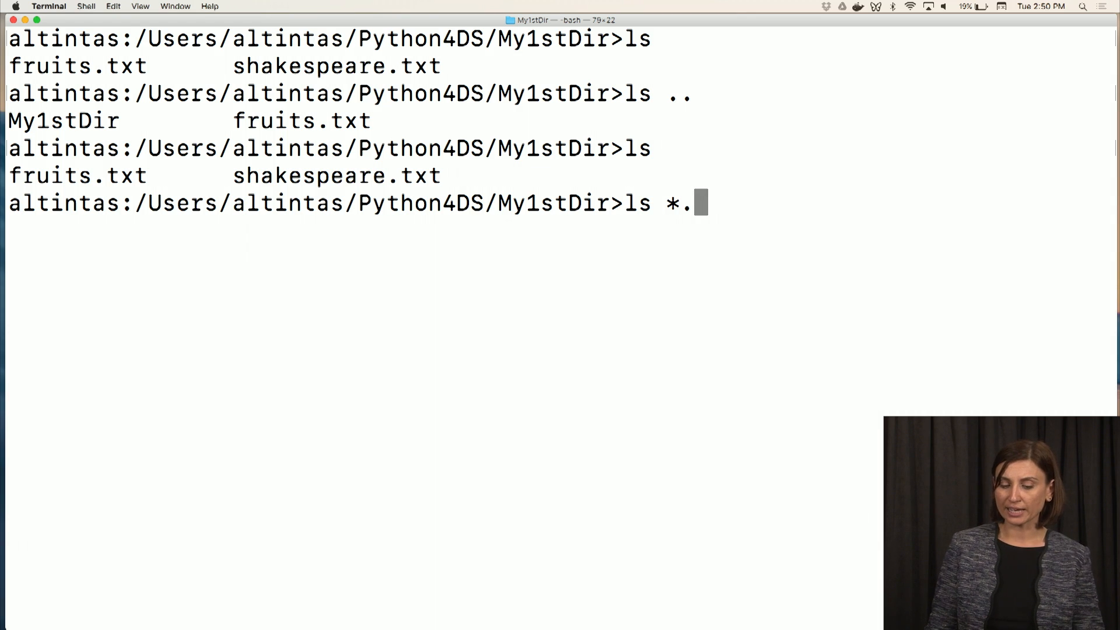
{"action": "type", "text": "txt"}
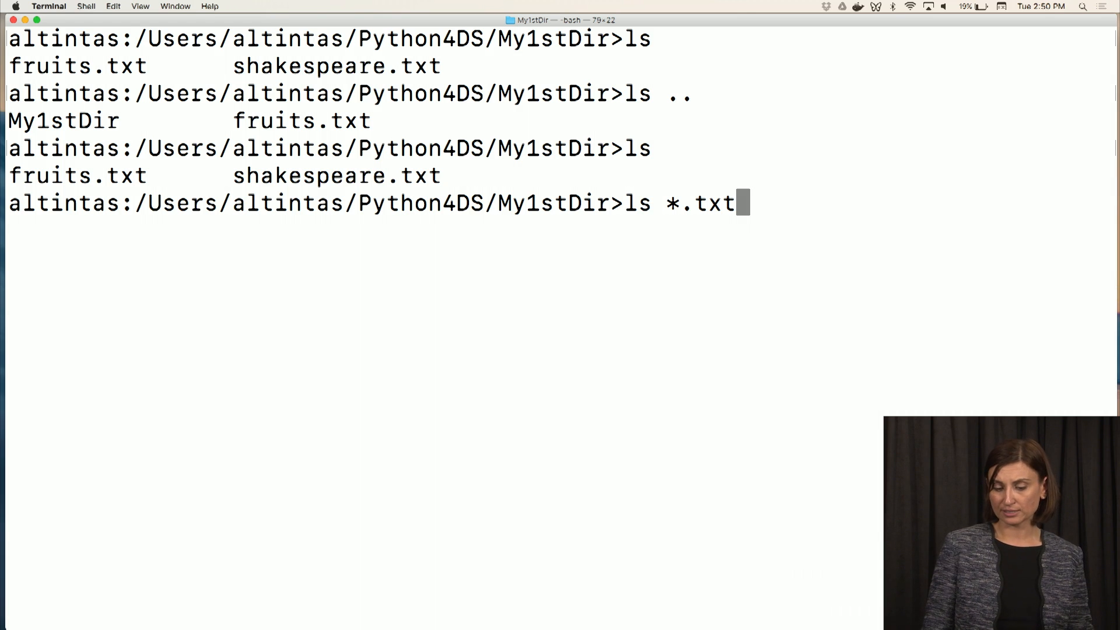
{"action": "key", "text": "Return"}
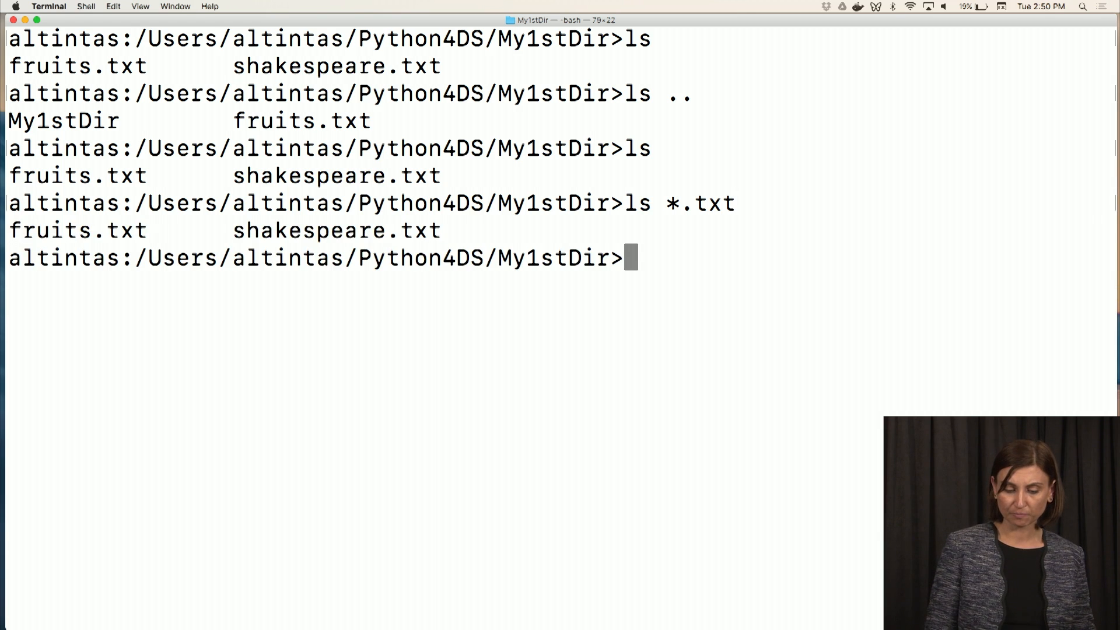